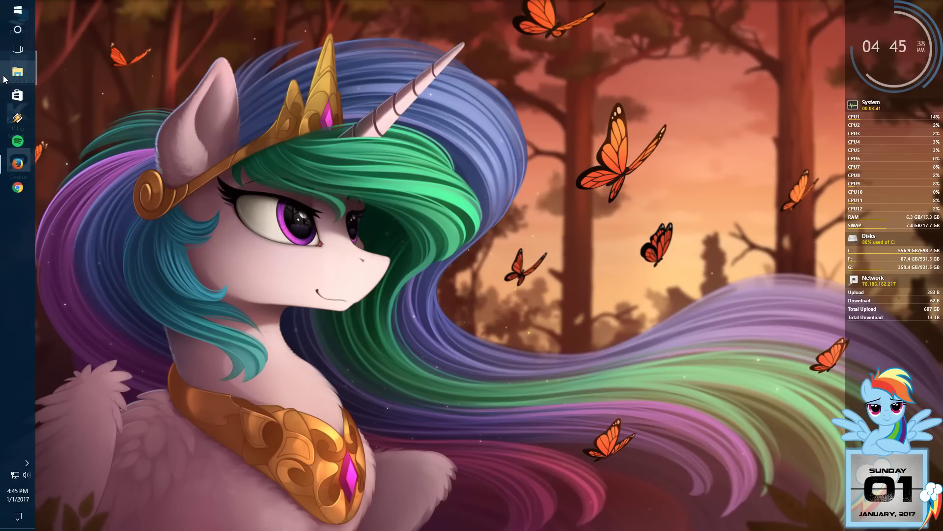
{"action": "mouse_move", "coordinate": [17, 73]}
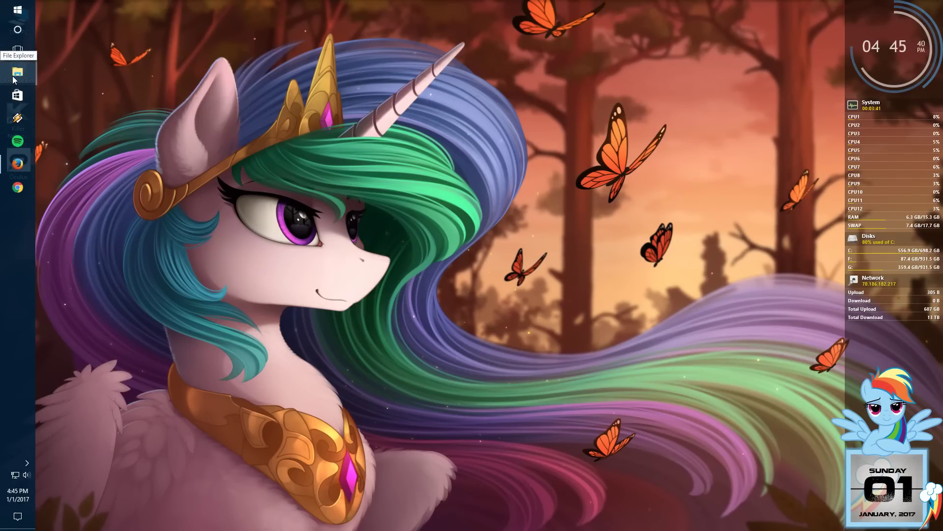
- Browse drive C:, search for com.mojang, and open its resource_packs folder
{"action": "left_click", "coordinate": [17, 71]}
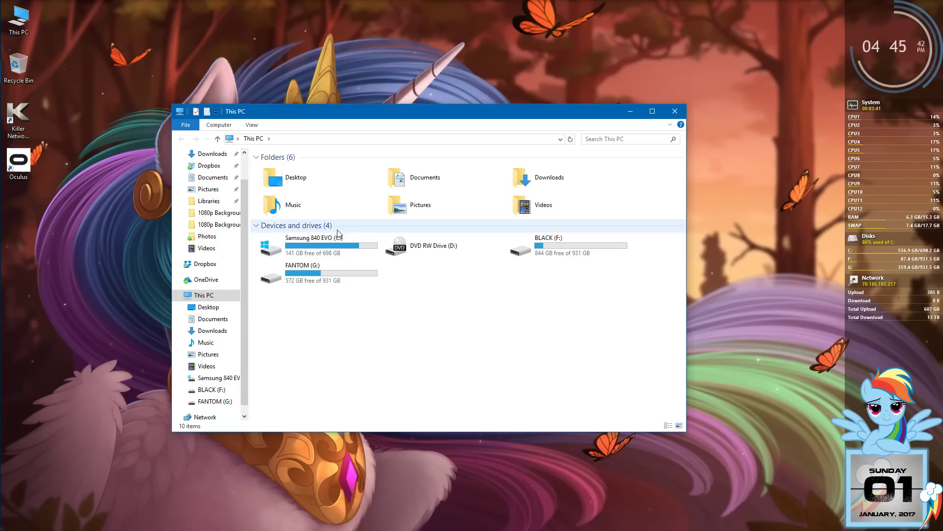
{"action": "double_click", "coordinate": [312, 244]}
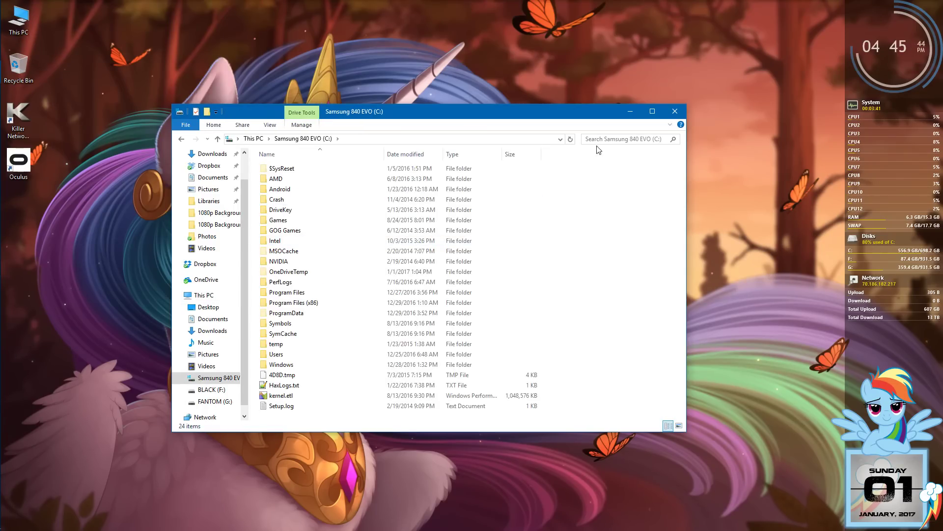
{"action": "left_click", "coordinate": [625, 139]}
{"action": "type", "text": "com.mojang"}
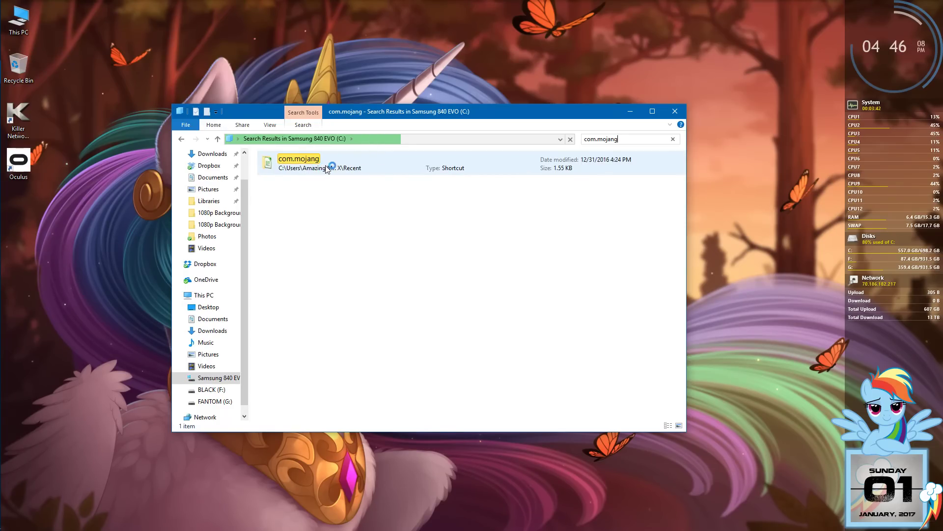
{"action": "double_click", "coordinate": [299, 158]}
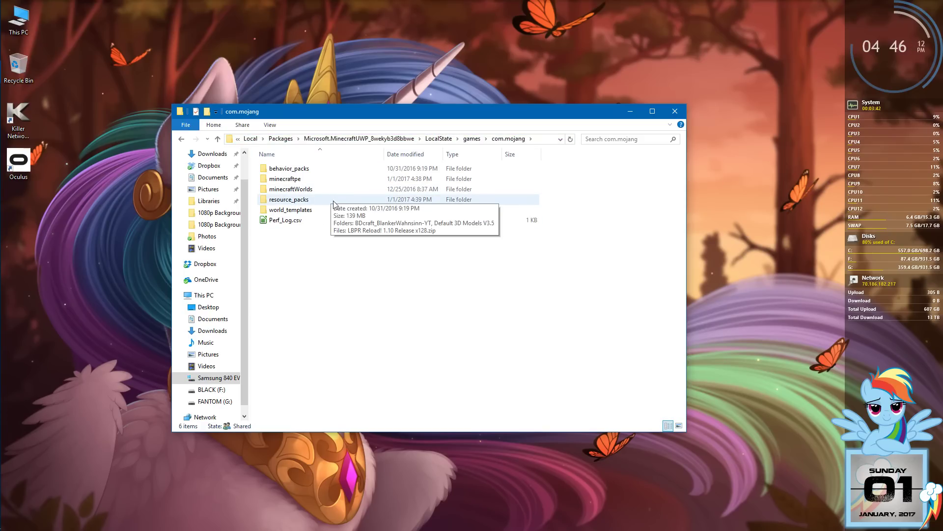
{"action": "double_click", "coordinate": [289, 199]}
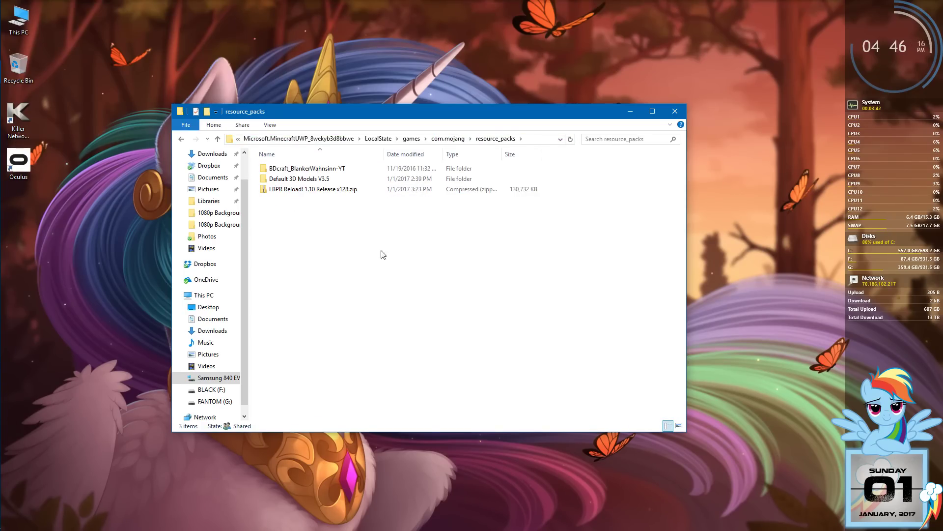
{"action": "mouse_move", "coordinate": [378, 294]}
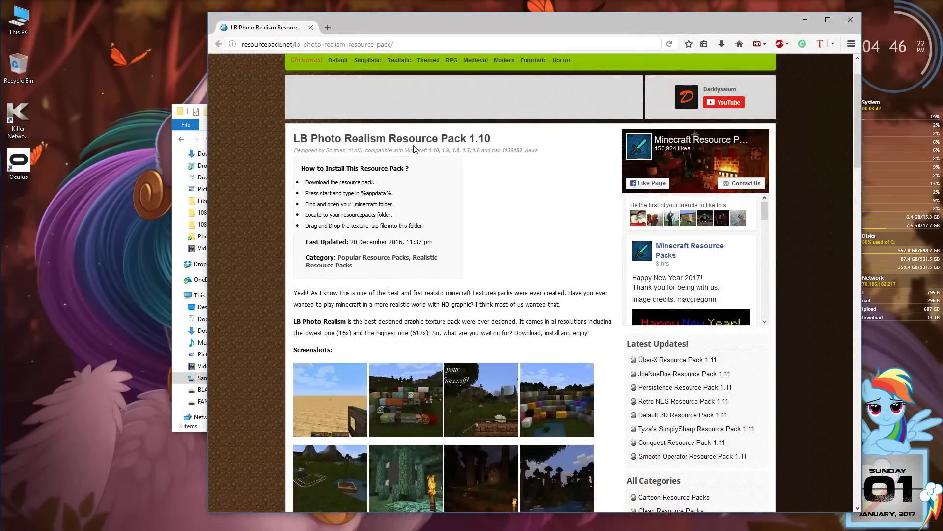
{"action": "mouse_move", "coordinate": [820, 64]}
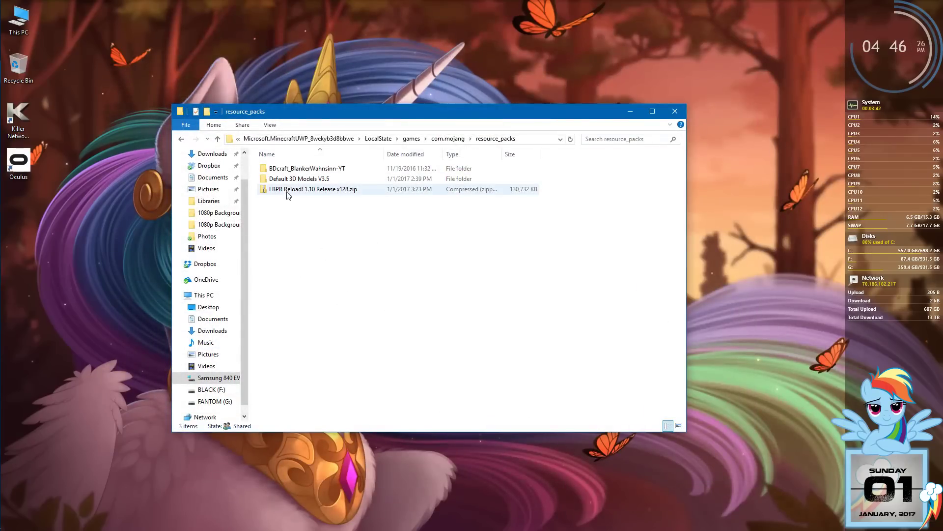
{"action": "left_click", "coordinate": [313, 189]}
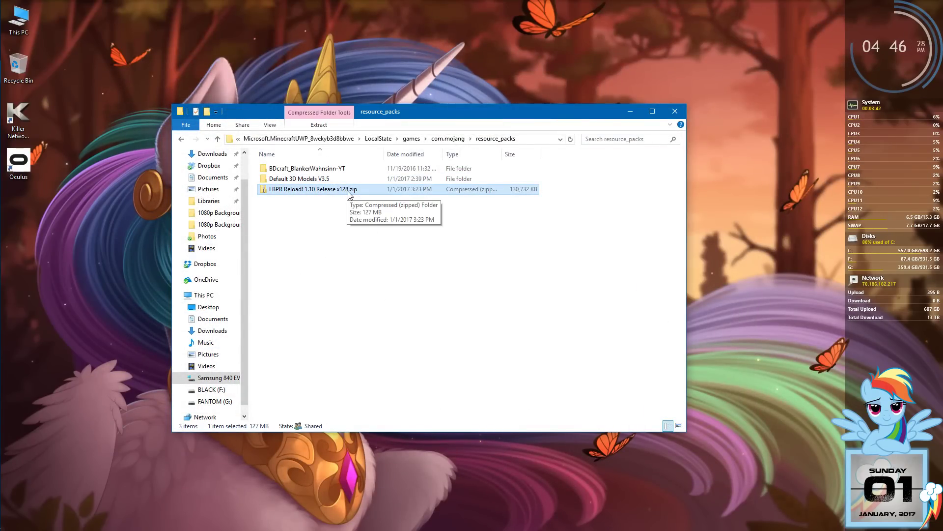
{"action": "mouse_move", "coordinate": [346, 225]}
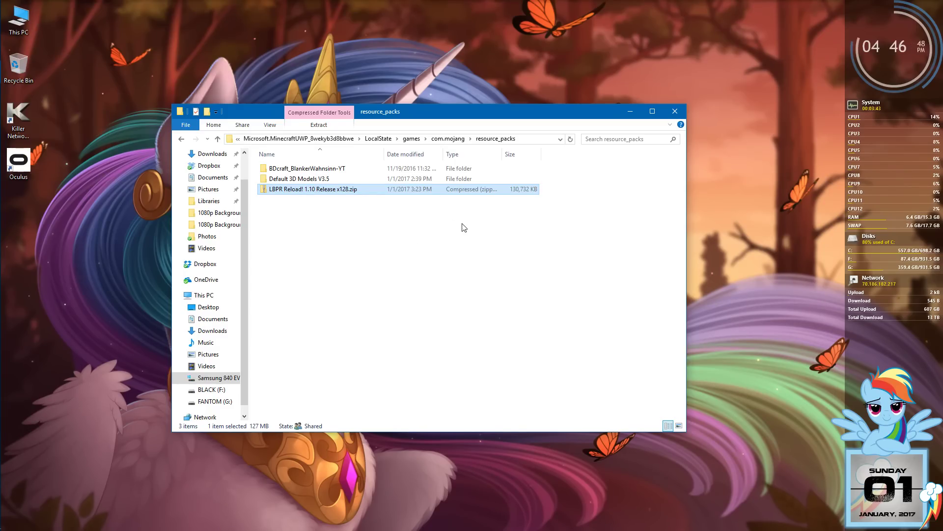
{"action": "mouse_move", "coordinate": [314, 243]}
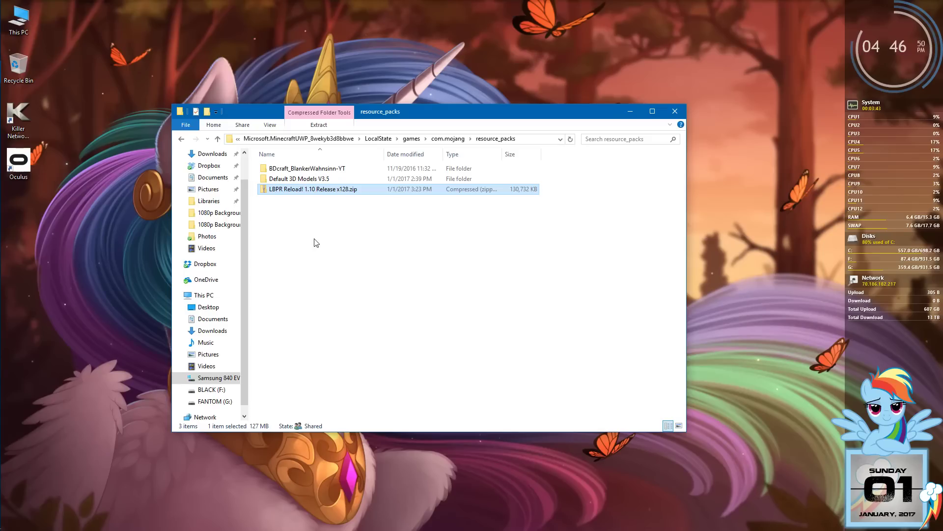
{"action": "mouse_move", "coordinate": [355, 235]}
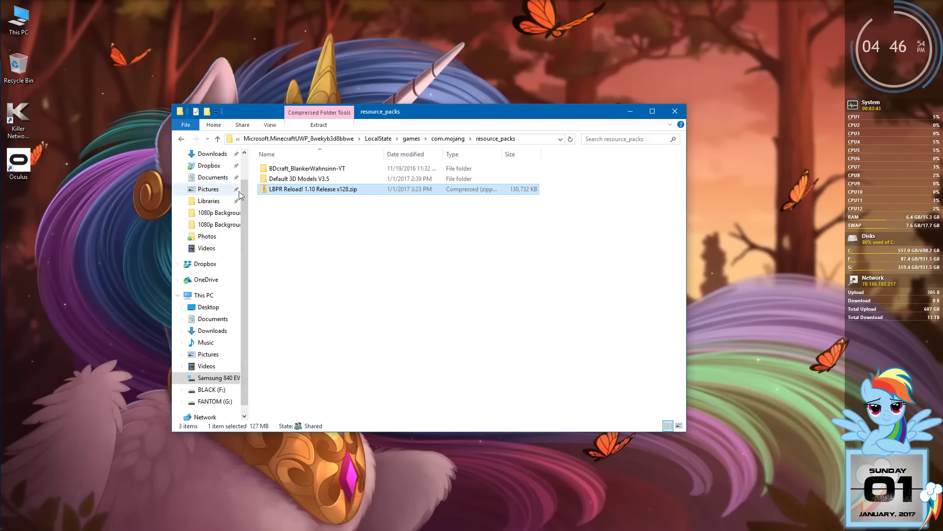
{"action": "left_click", "coordinate": [298, 179]}
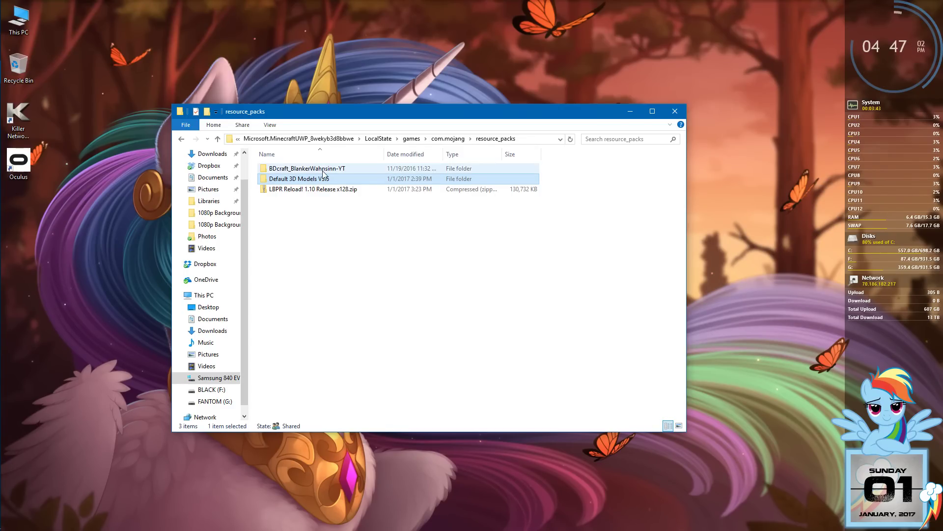
{"action": "mouse_move", "coordinate": [295, 179]}
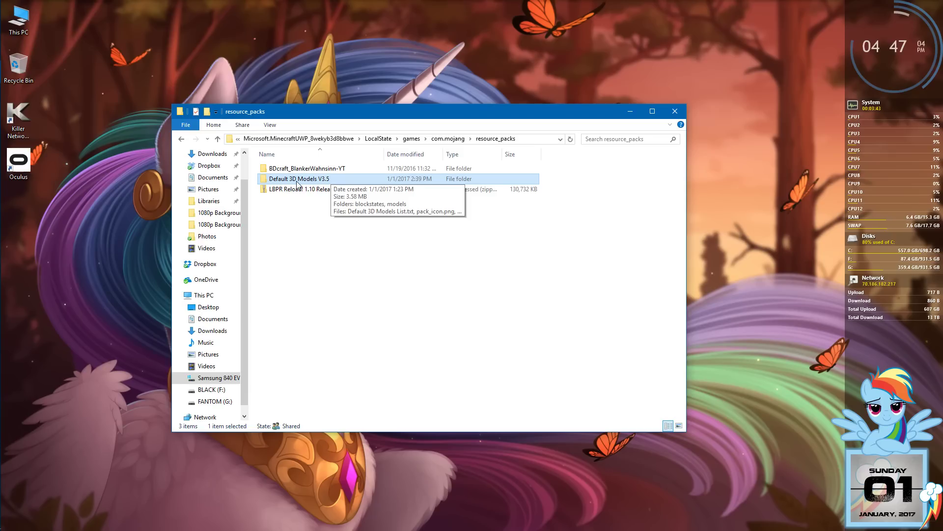
{"action": "mouse_move", "coordinate": [334, 184]}
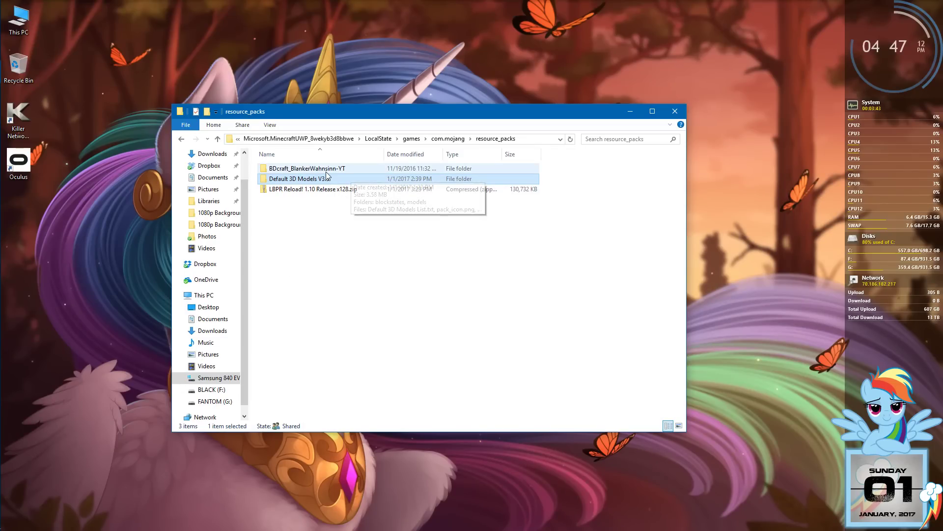
{"action": "left_click", "coordinate": [307, 168]}
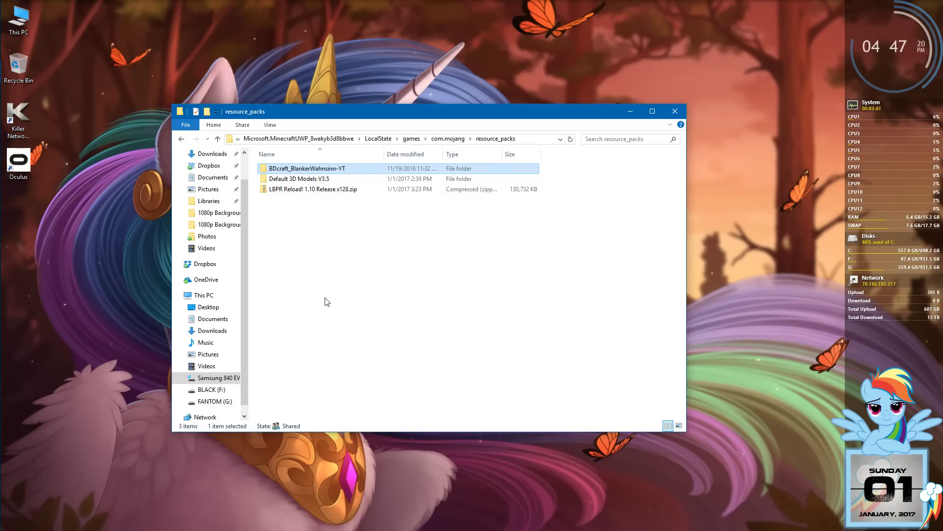
- Bring up the 7-Zip extraction options for LBPR Reload! 1.10 Release x128.zip
{"action": "left_click", "coordinate": [313, 189]}
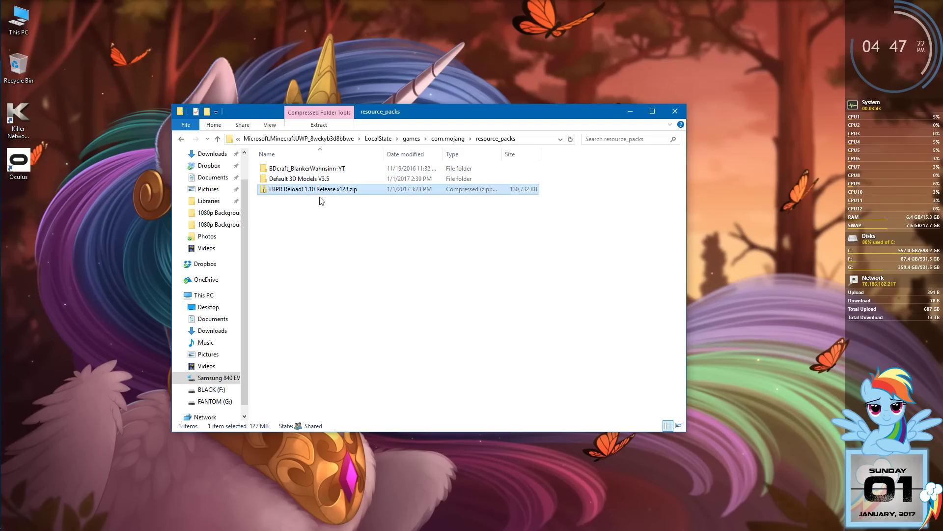
{"action": "mouse_move", "coordinate": [334, 192]}
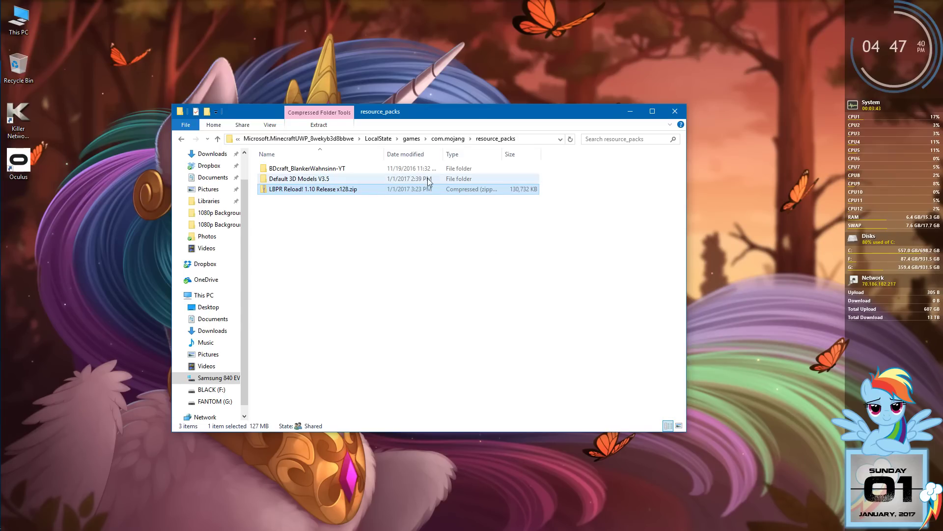
{"action": "mouse_move", "coordinate": [275, 192]}
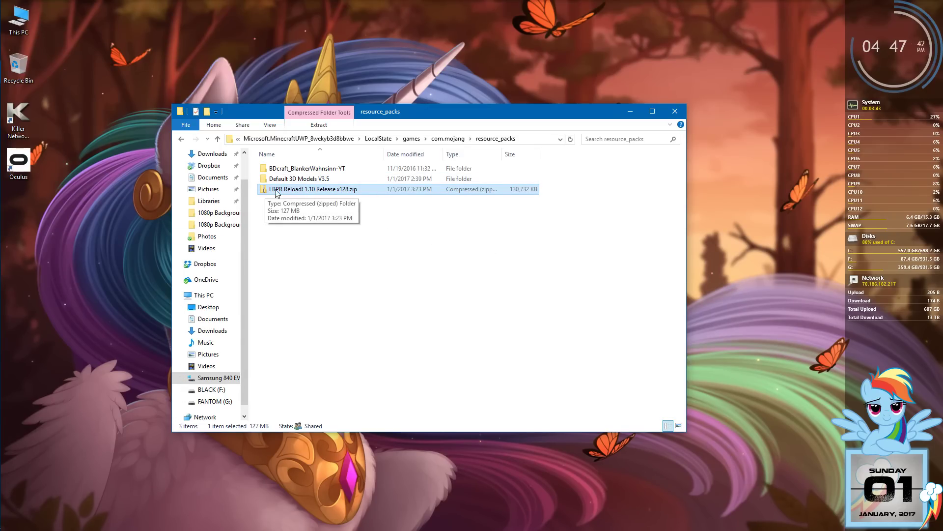
{"action": "mouse_move", "coordinate": [414, 236]}
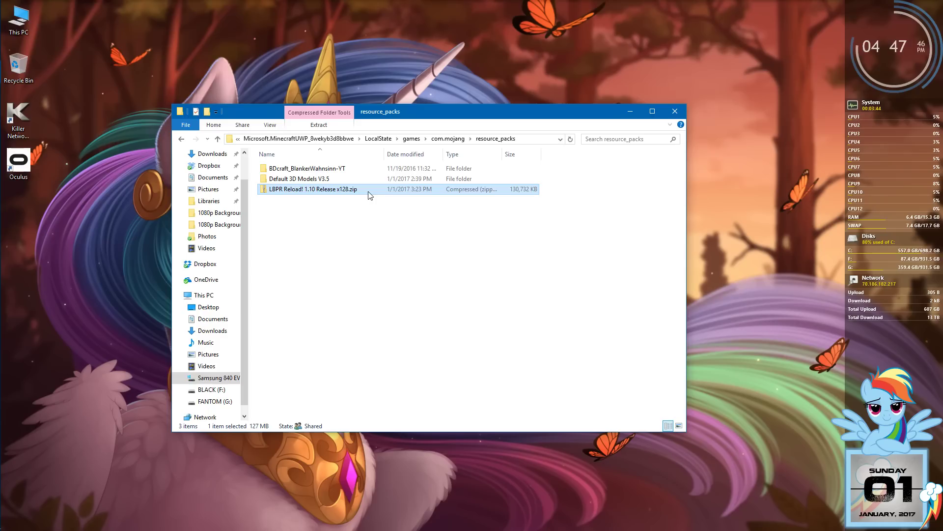
{"action": "double_click", "coordinate": [314, 189]}
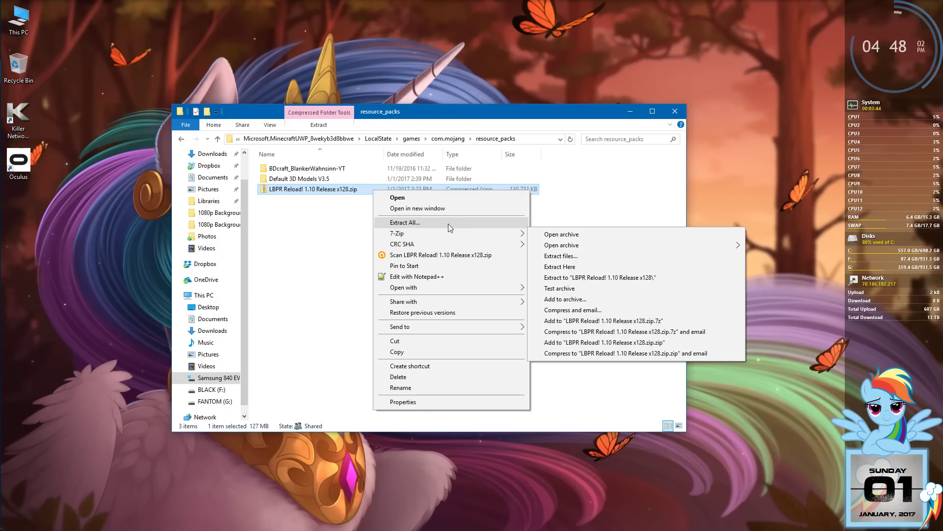
{"action": "mouse_move", "coordinate": [448, 227]}
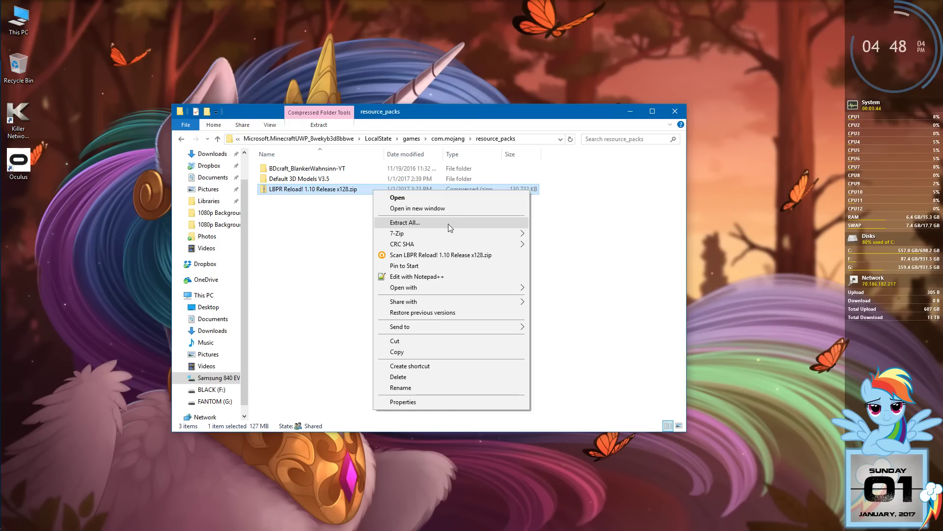
{"action": "mouse_move", "coordinate": [397, 233]}
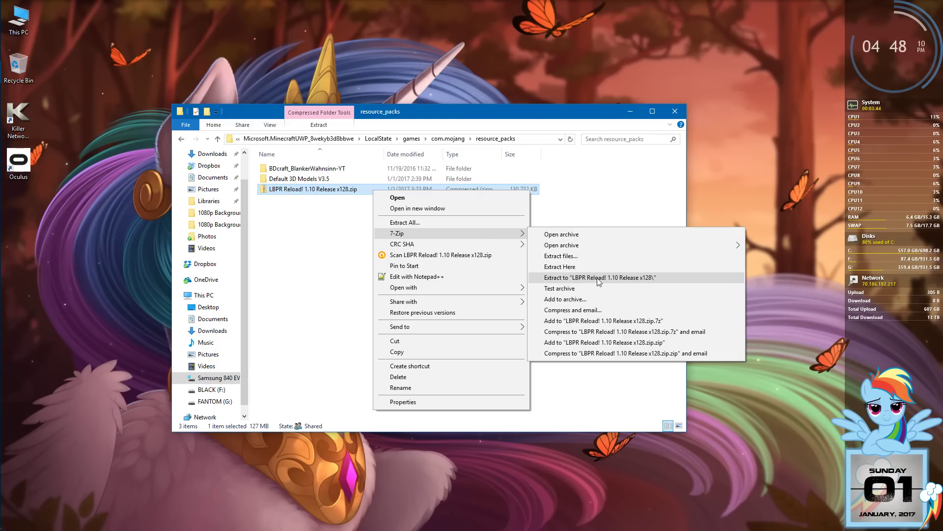
- Extract the LBPR zip into 'LBPR Reload! 1.10 Release x128' and delete the original zip
{"action": "left_click", "coordinate": [599, 277]}
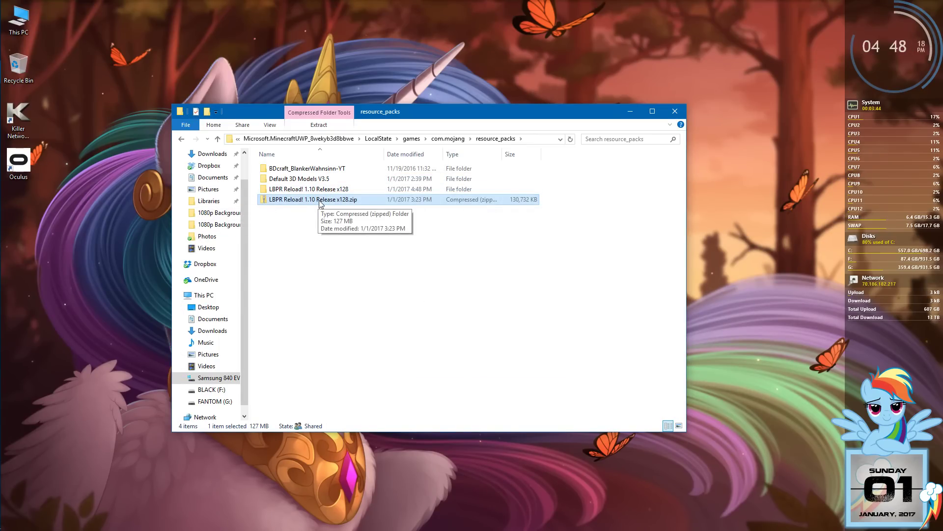
{"action": "double_click", "coordinate": [306, 199]}
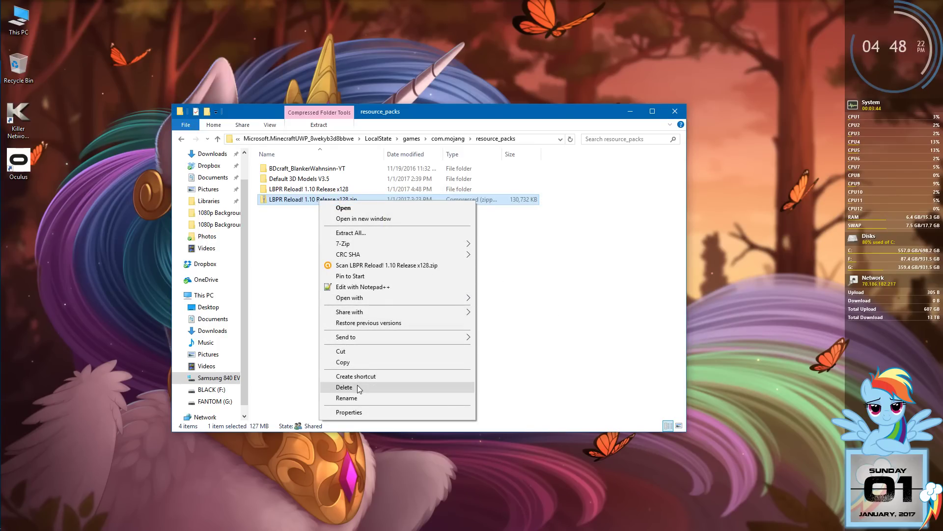
{"action": "left_click", "coordinate": [344, 387]}
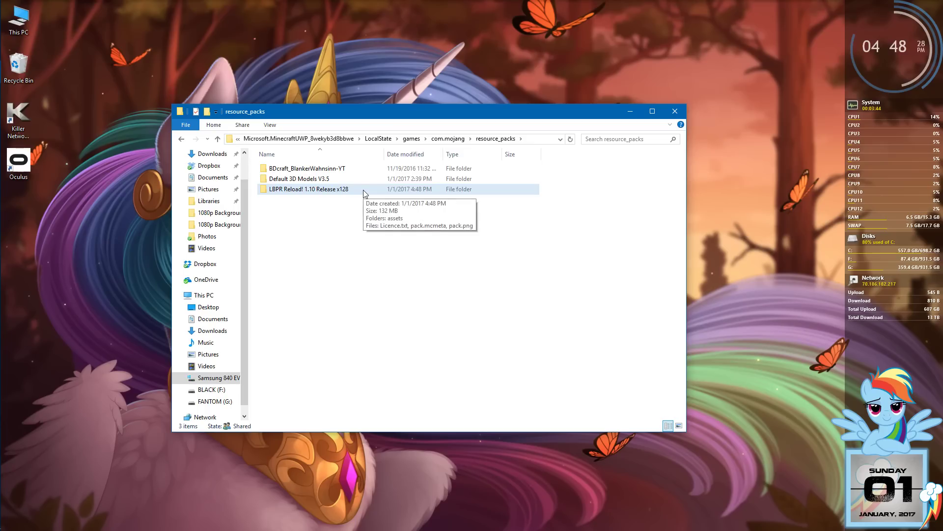
- Open the extracted LBPR folder and inspect assets, pack.mcmeta and pack.png
{"action": "double_click", "coordinate": [309, 189]}
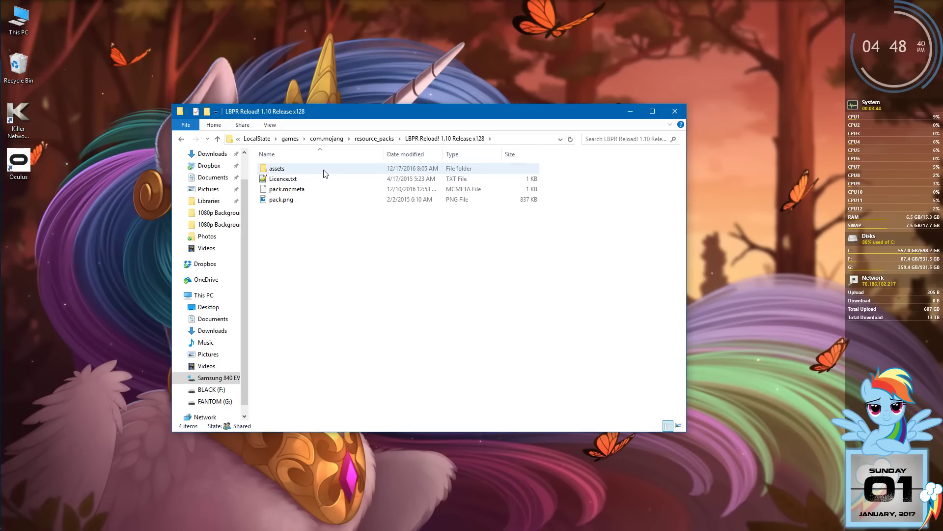
{"action": "left_click", "coordinate": [287, 189]}
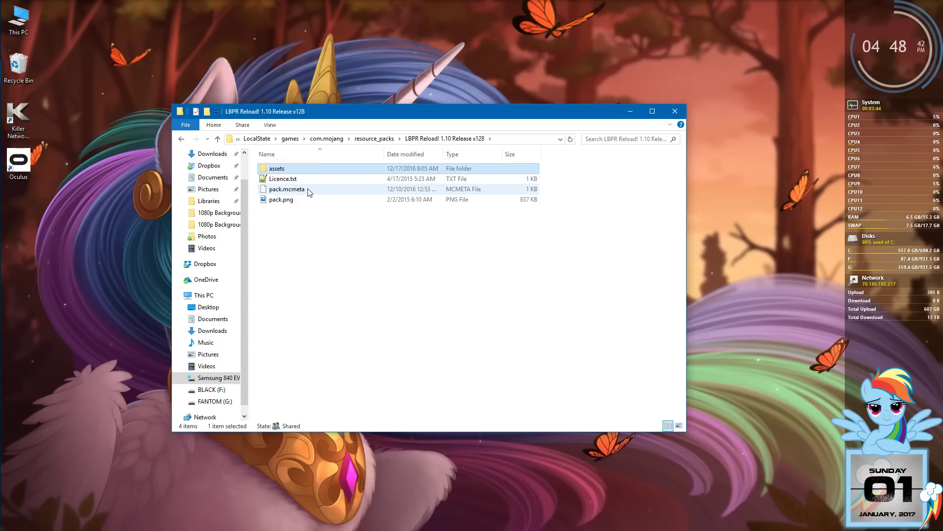
{"action": "left_click", "coordinate": [281, 199]}
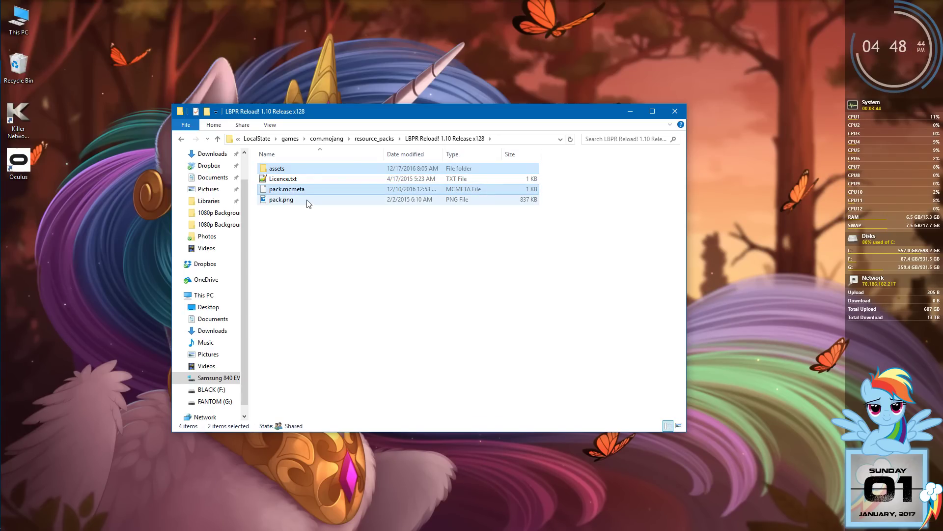
{"action": "left_click", "coordinate": [281, 199]}
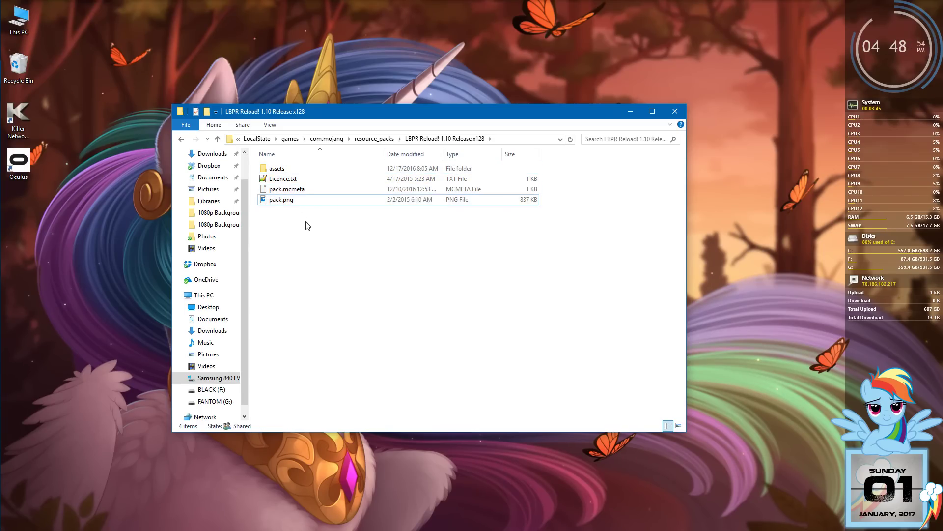
{"action": "left_click", "coordinate": [277, 168]}
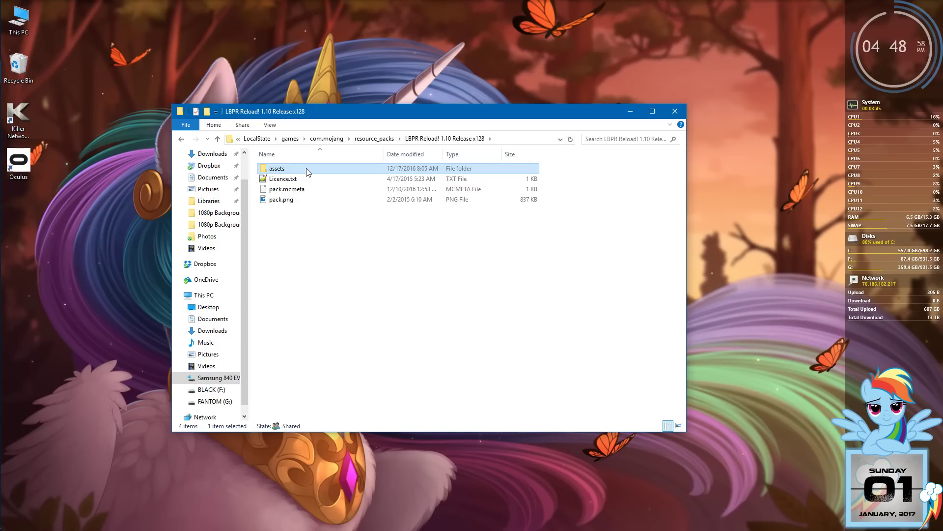
- Move everything from assets/minecraft into the pack root and delete the assets folder
{"action": "double_click", "coordinate": [276, 168]}
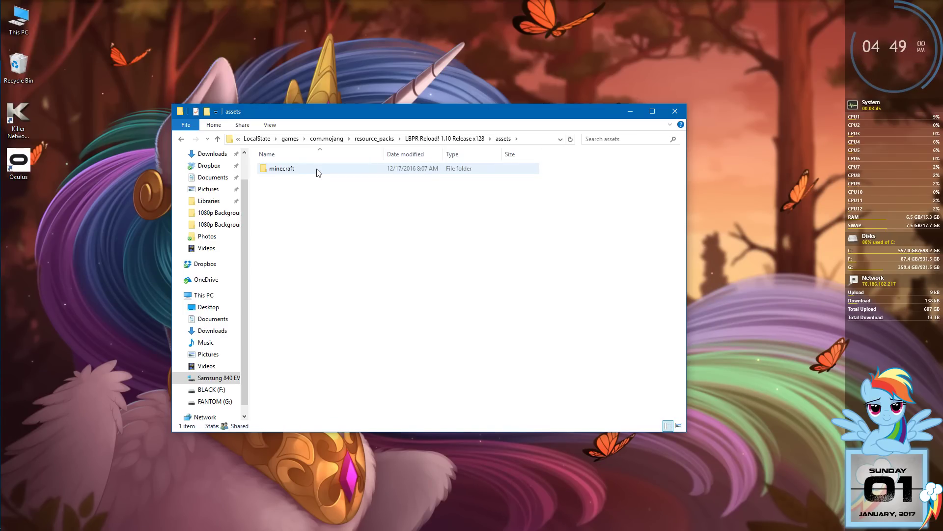
{"action": "double_click", "coordinate": [282, 169]}
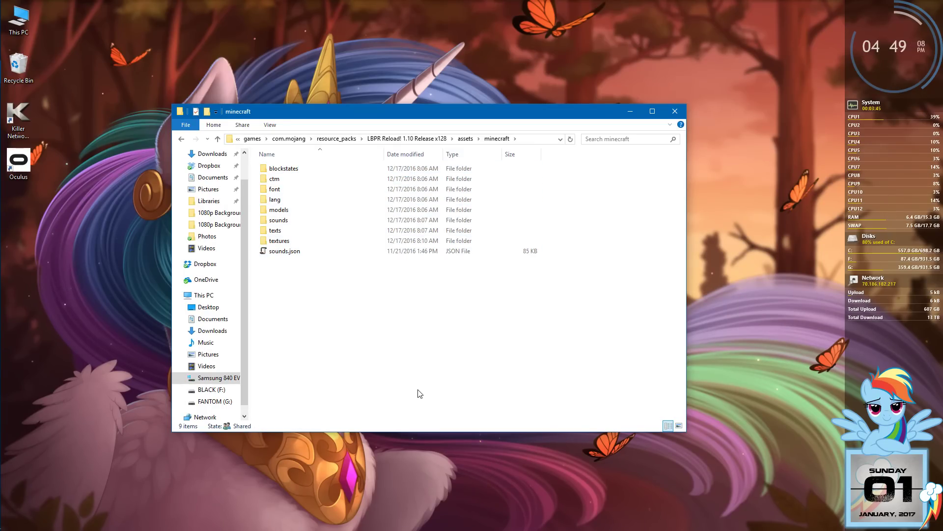
{"action": "key", "text": "ctrl+a"}
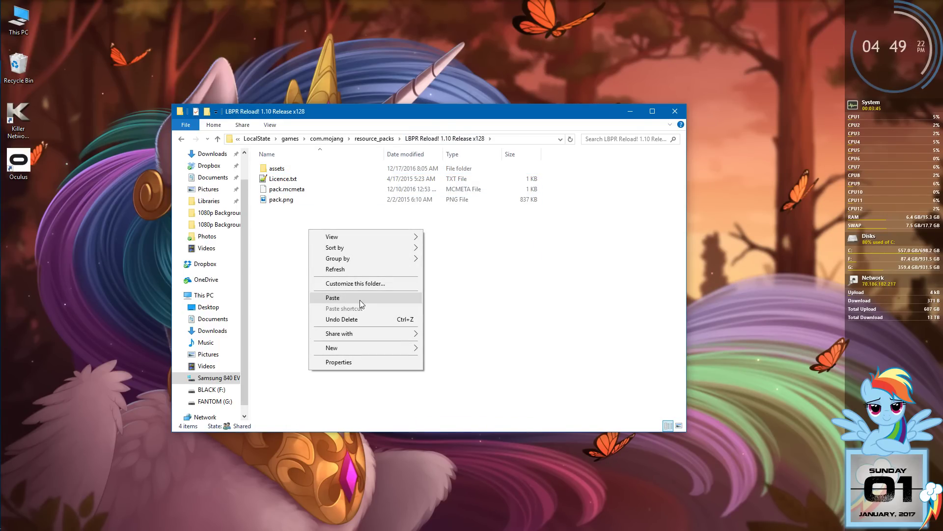
{"action": "left_click", "coordinate": [333, 298]}
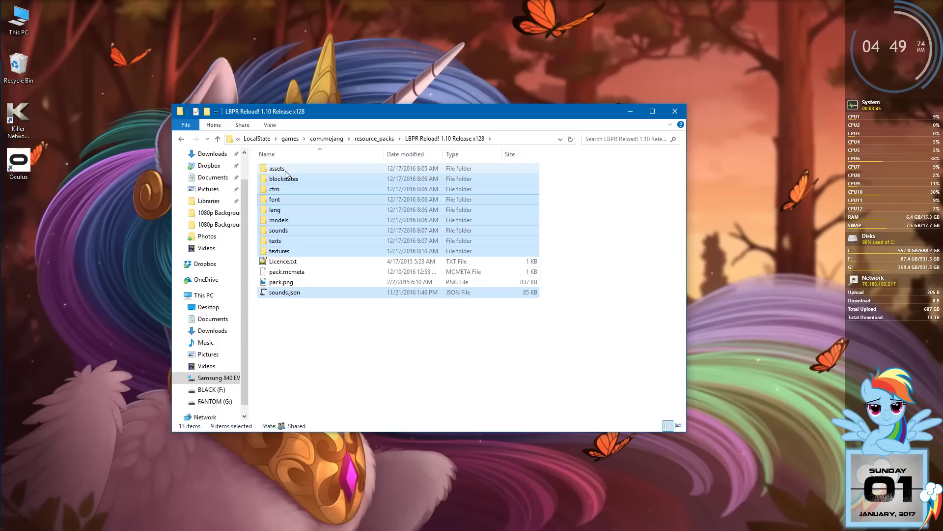
{"action": "right_click", "coordinate": [277, 169]}
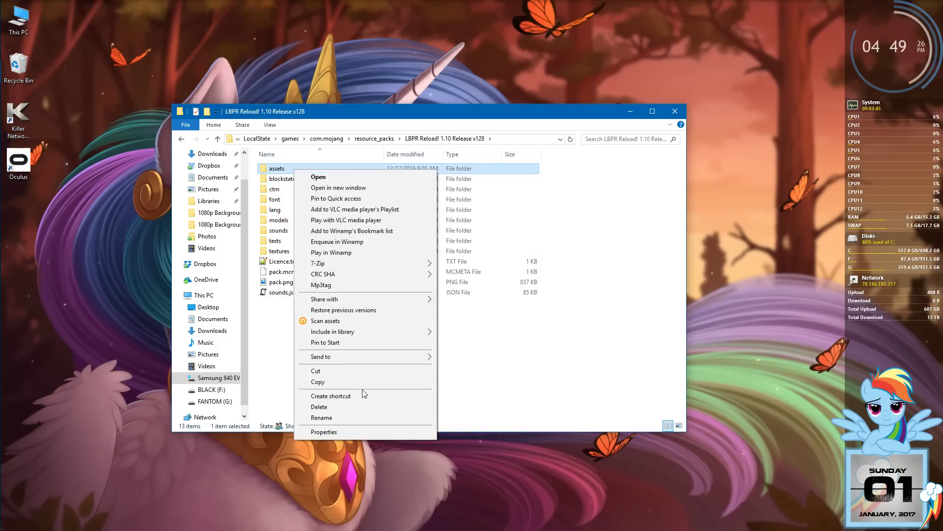
{"action": "mouse_move", "coordinate": [364, 409]}
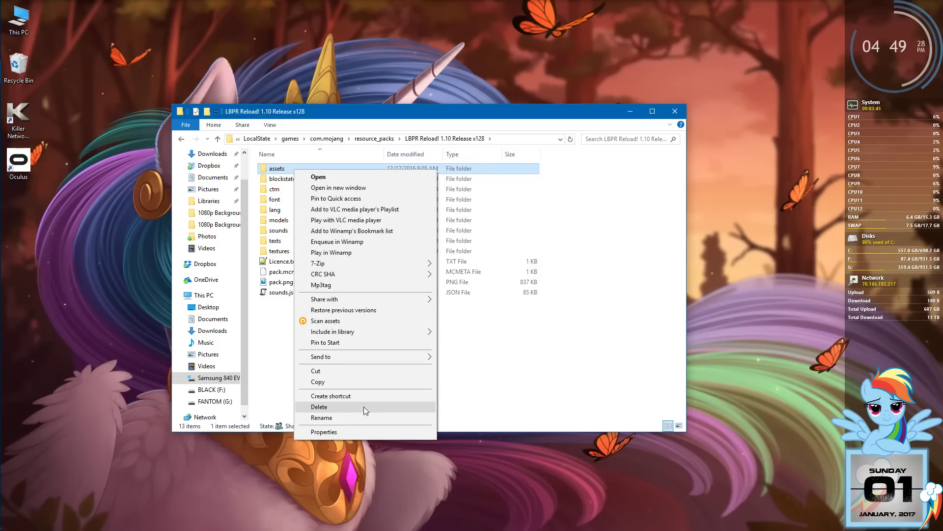
{"action": "left_click", "coordinate": [318, 407]}
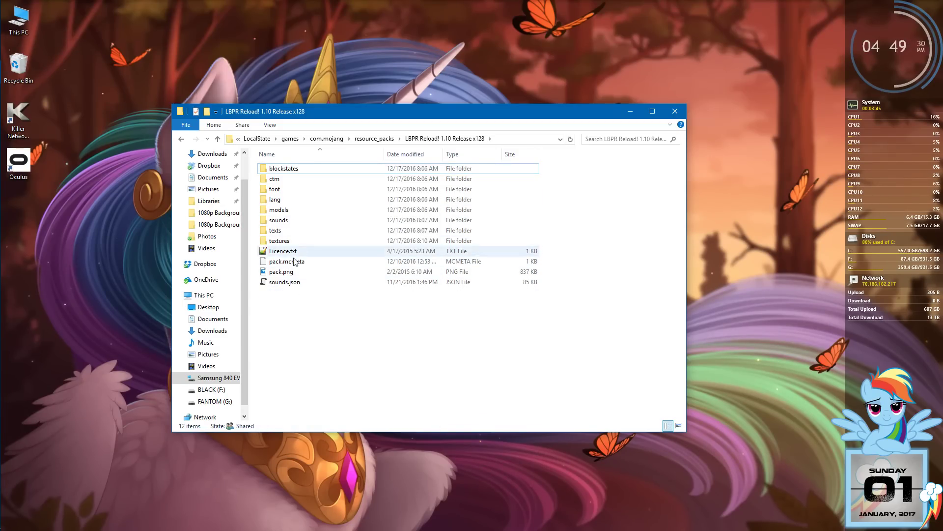
- Rename pack.png to pack_icon.png
{"action": "left_click", "coordinate": [285, 281]}
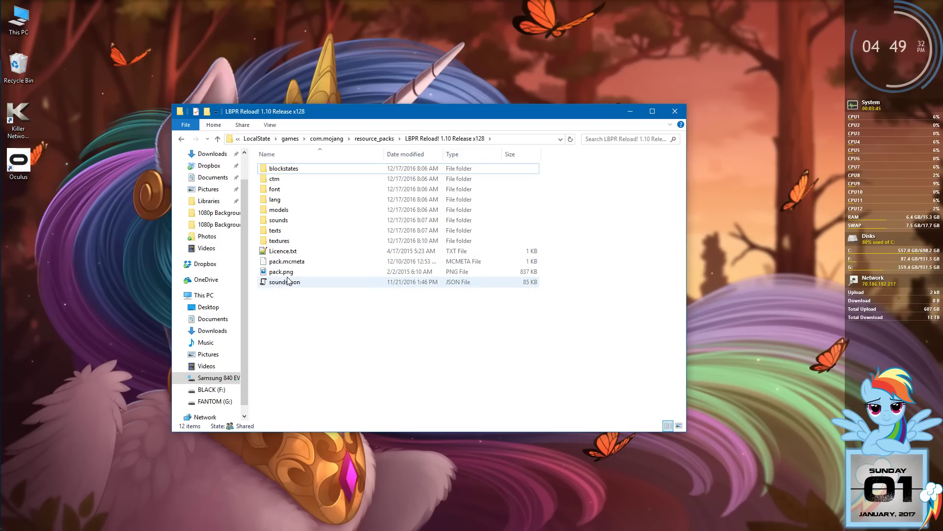
{"action": "right_click", "coordinate": [281, 271]}
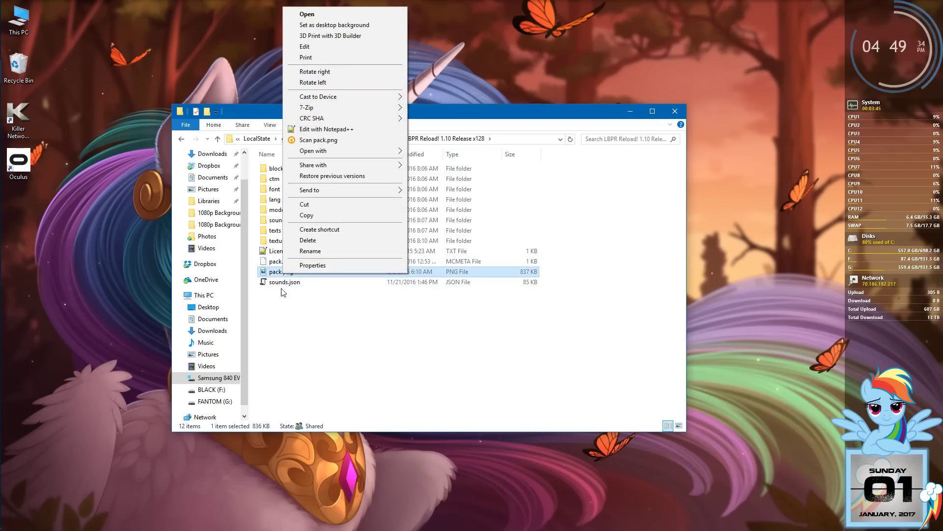
{"action": "left_click", "coordinate": [311, 251]}
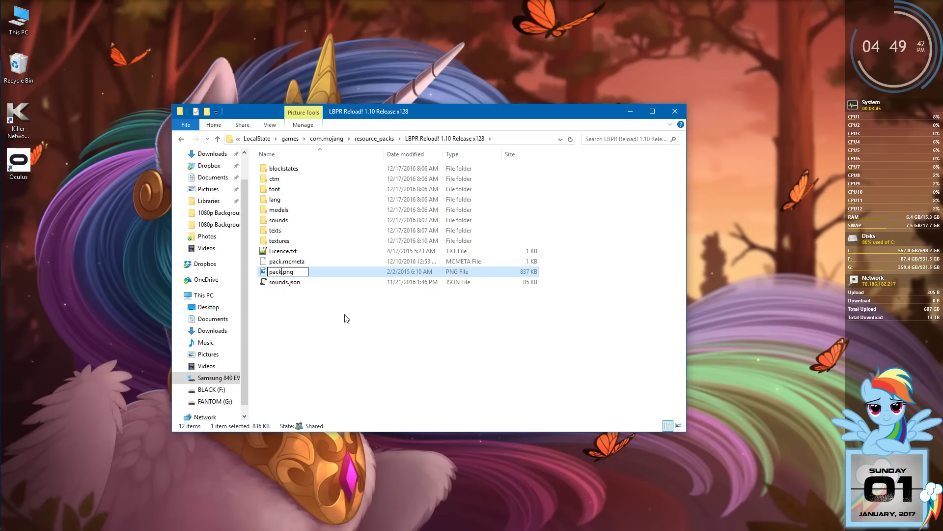
{"action": "type", "text": "_icon"}
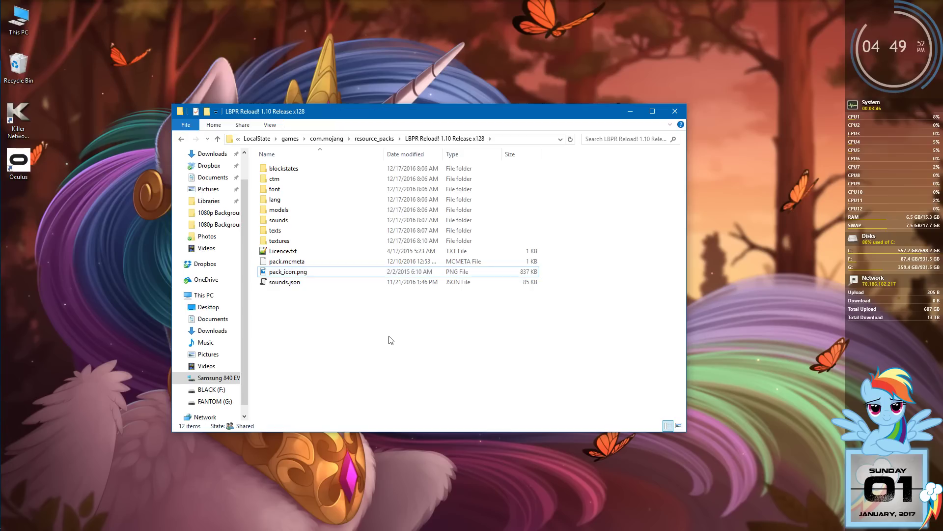
{"action": "mouse_move", "coordinate": [335, 305]}
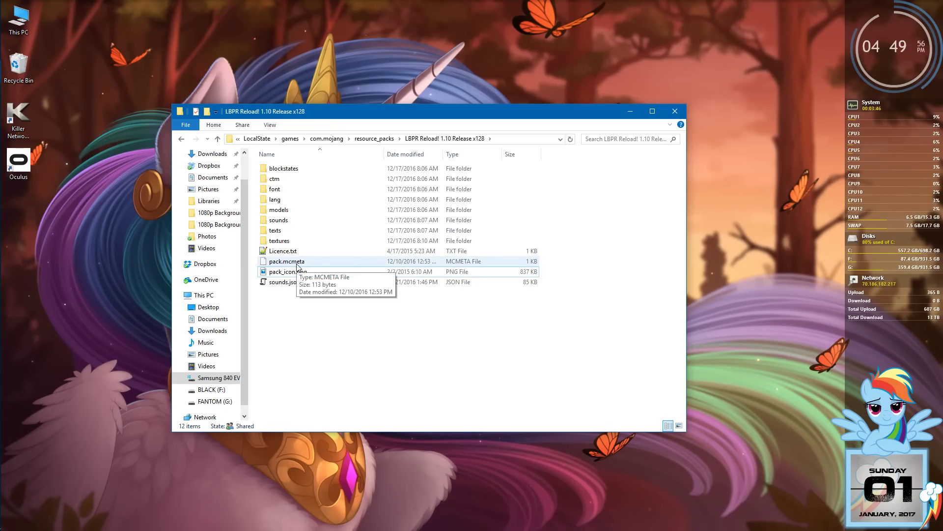
- Go to the BDcraft_BlankerWahnsinn-YT pack folder and right-click pack_manifest.json
{"action": "left_click", "coordinate": [287, 261]}
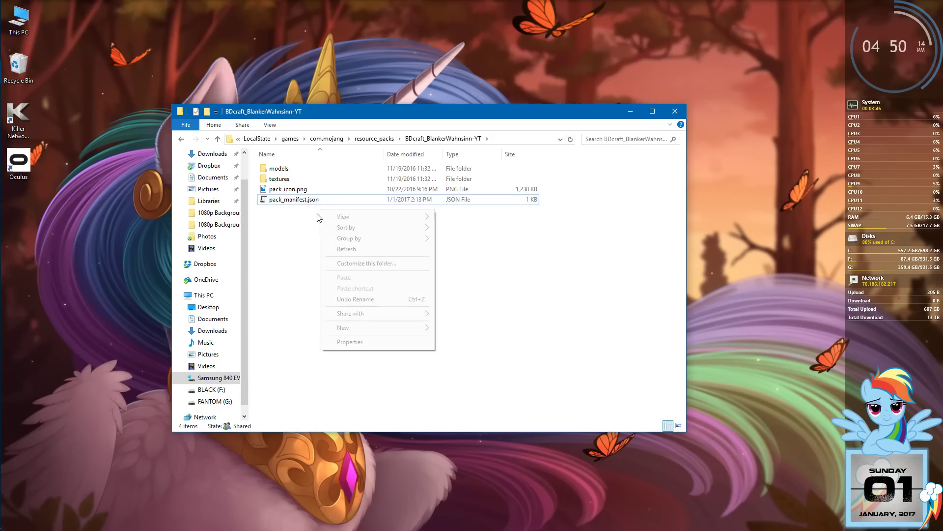
{"action": "right_click", "coordinate": [295, 199]}
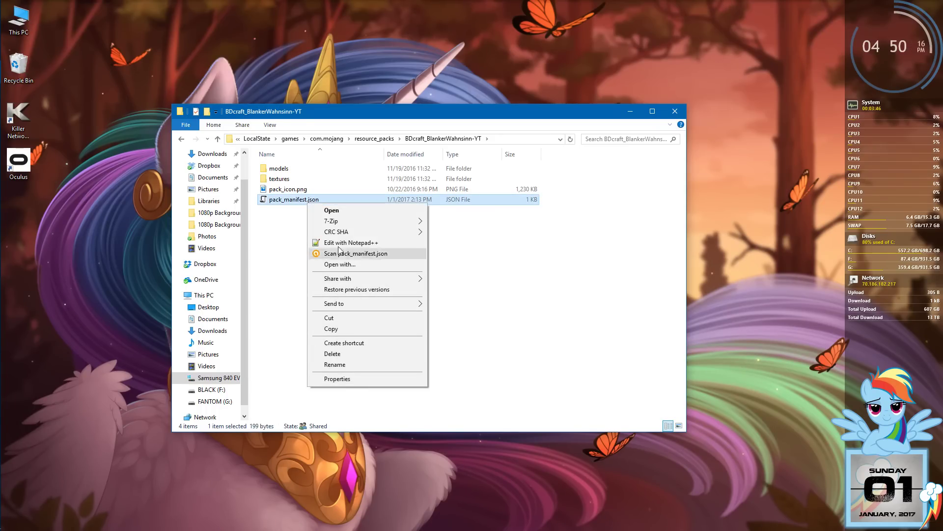
- Open BDcraft pack_manifest.json and LBPR pack.mcmeta in Notepad++, showing the manifest
{"action": "left_click", "coordinate": [349, 242]}
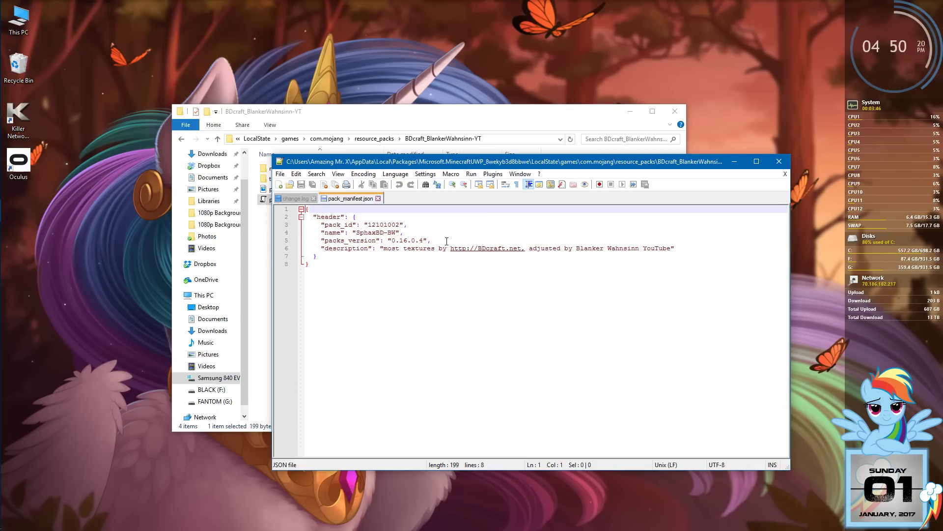
{"action": "mouse_move", "coordinate": [493, 222]}
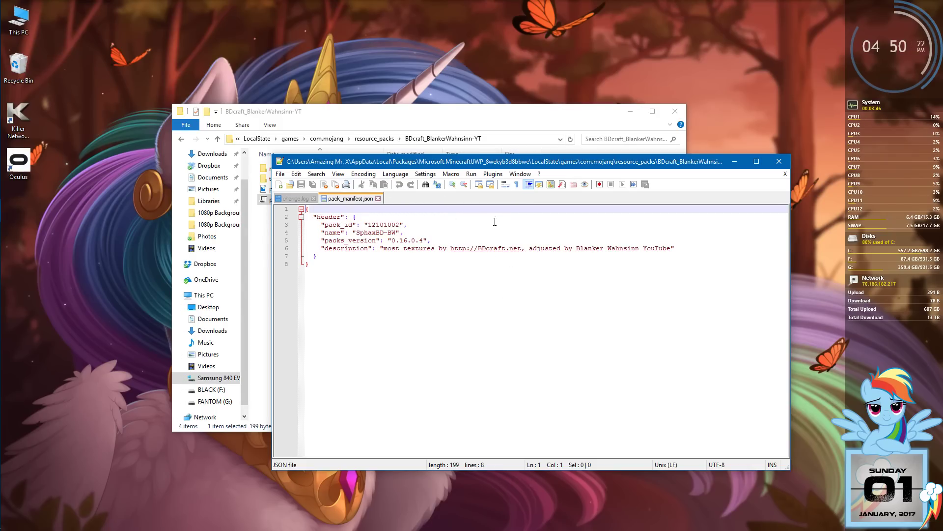
{"action": "left_click", "coordinate": [262, 110]}
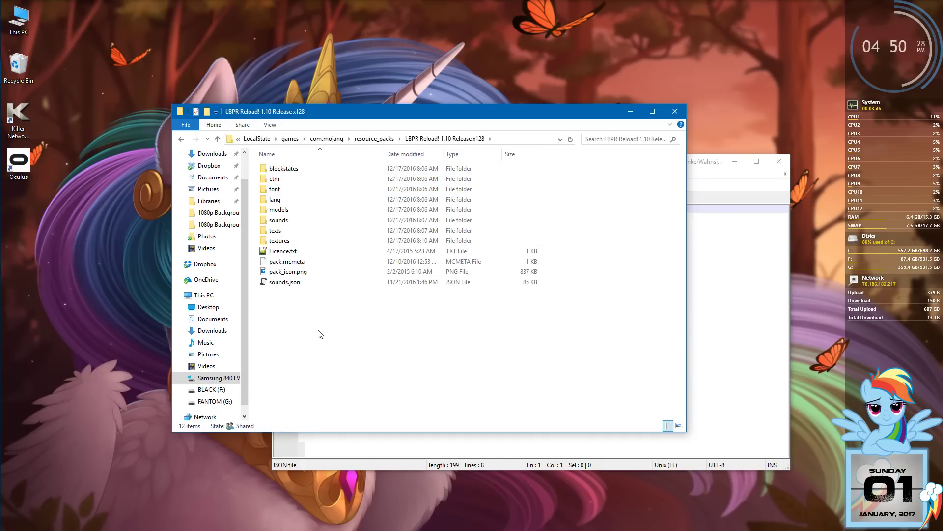
{"action": "left_click", "coordinate": [287, 261]}
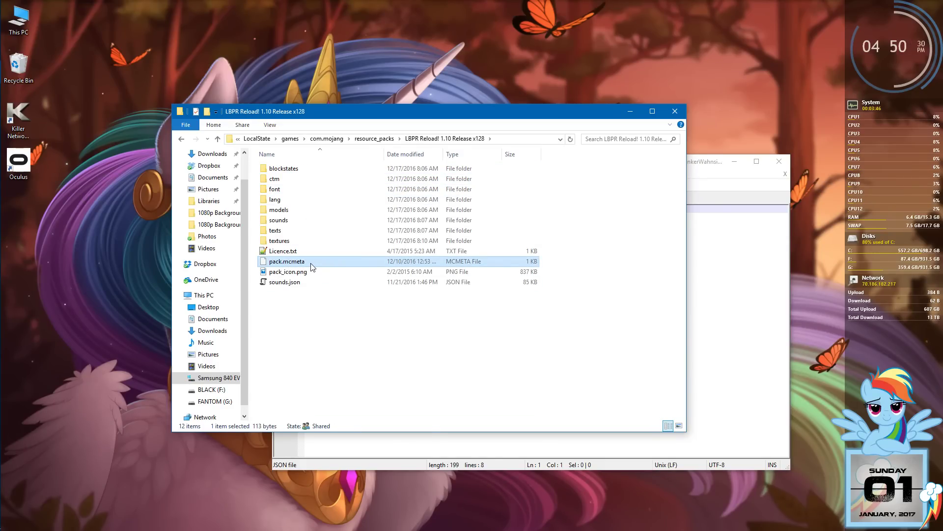
{"action": "right_click", "coordinate": [286, 260]}
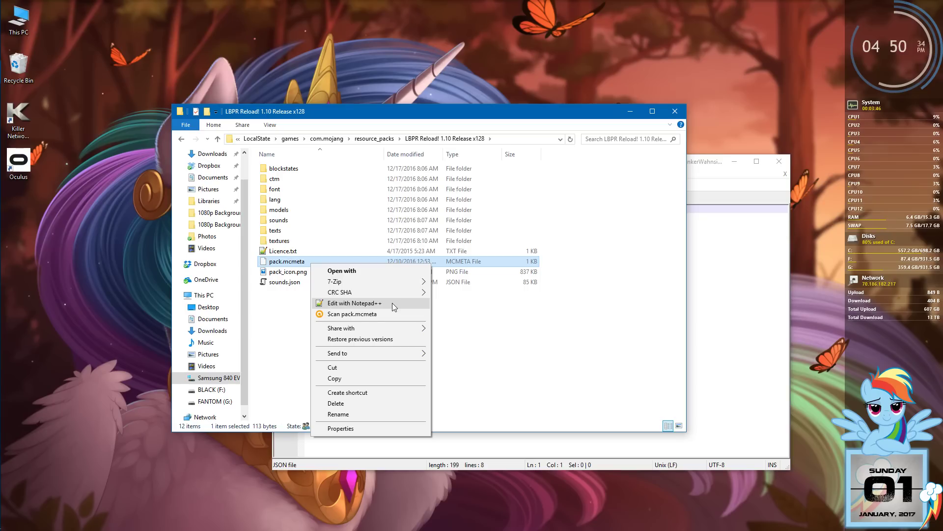
{"action": "left_click", "coordinate": [354, 302]}
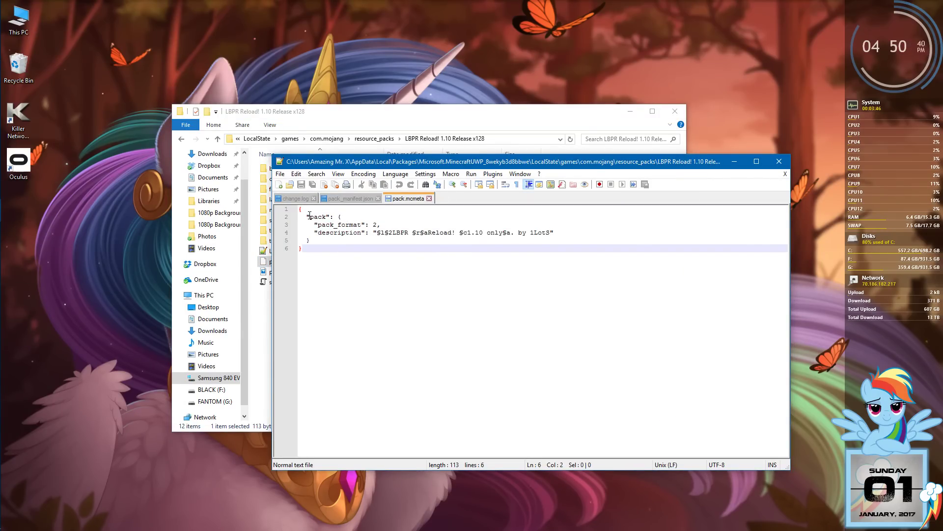
{"action": "left_click", "coordinate": [349, 198]}
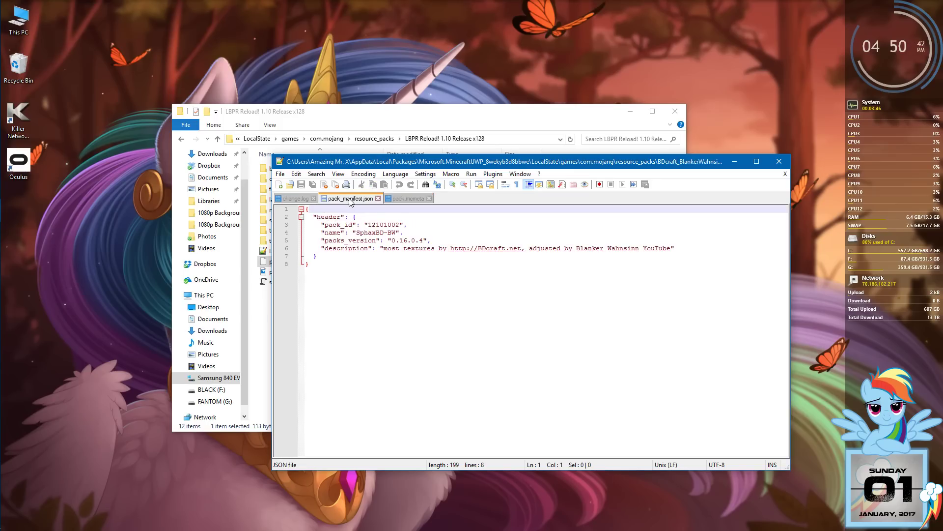
- Copy the manifest's pack_id, name and packs_version header into pack.mcmeta
{"action": "left_click", "coordinate": [407, 198]}
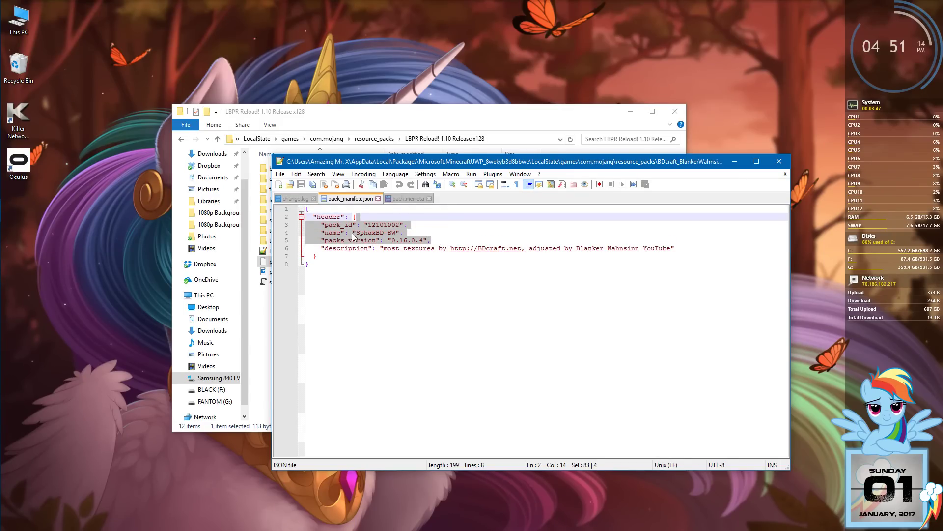
{"action": "right_click", "coordinate": [353, 244]}
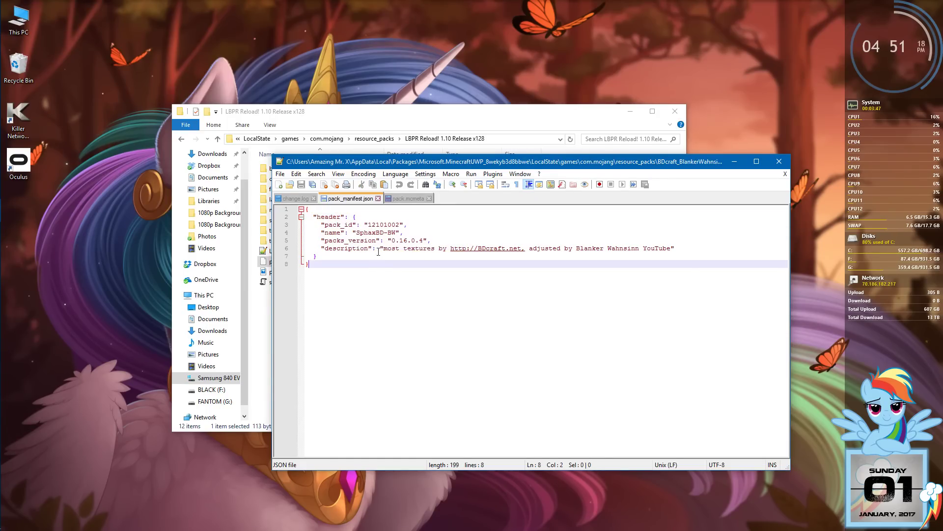
{"action": "left_click", "coordinate": [408, 198]}
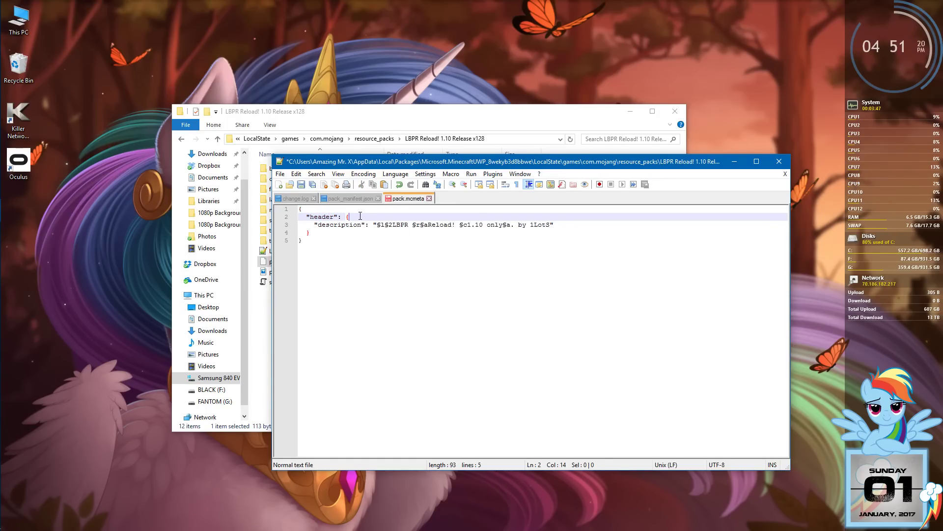
{"action": "type", "text": "\"pack_id\": \"12101002\","}
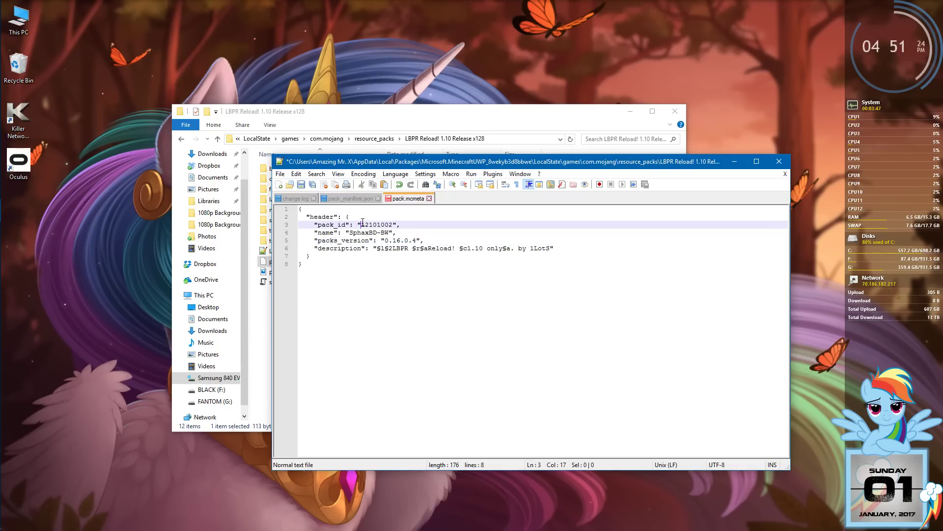
{"action": "double_click", "coordinate": [374, 225]}
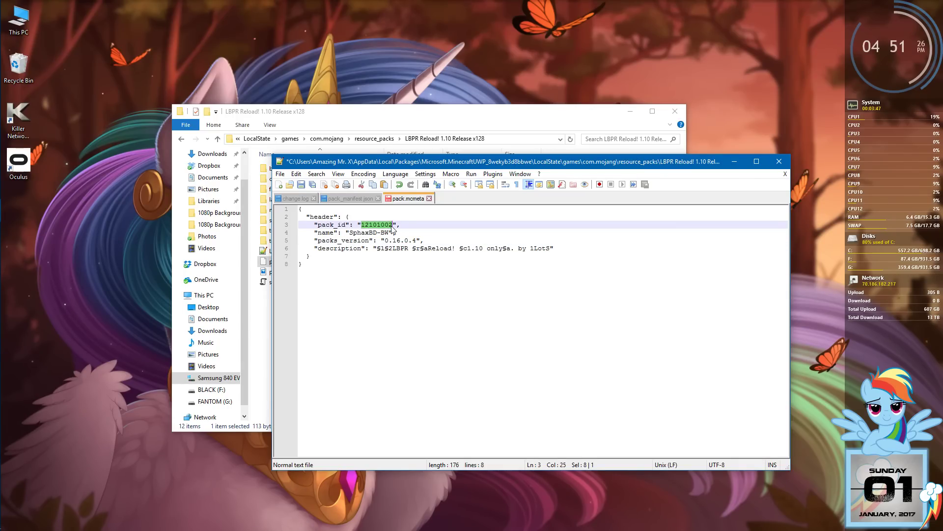
- Edit the final digit of pack.mcmeta's pack_id, making it 12101040
{"action": "left_click", "coordinate": [456, 226]}
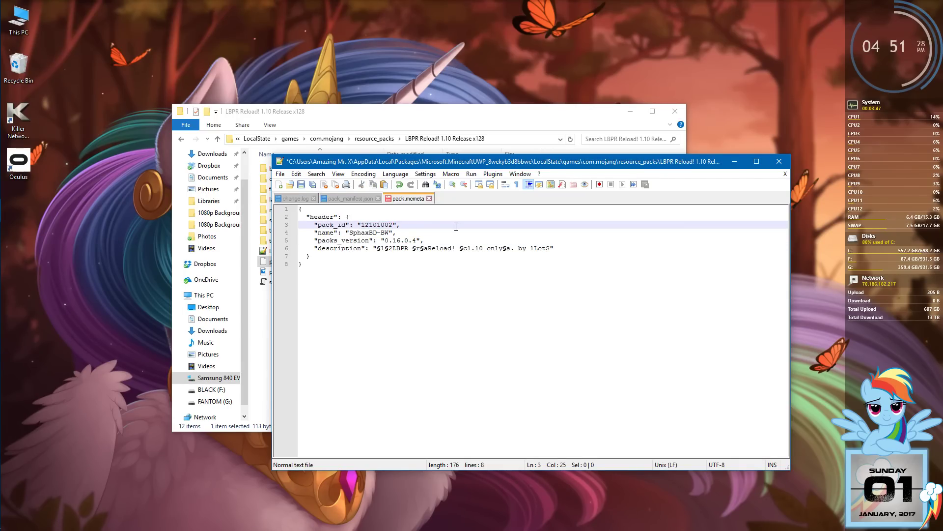
{"action": "key", "text": "BackSpace"}
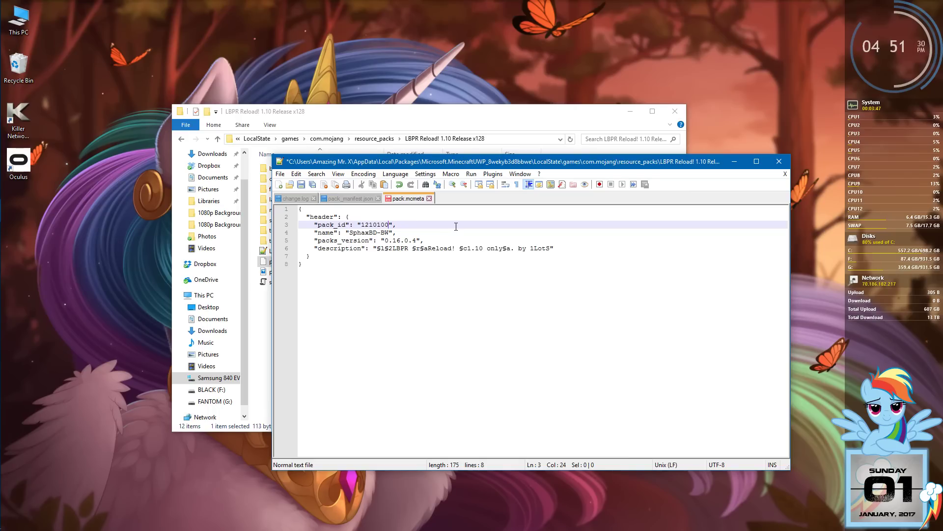
{"action": "type", "text": "0"}
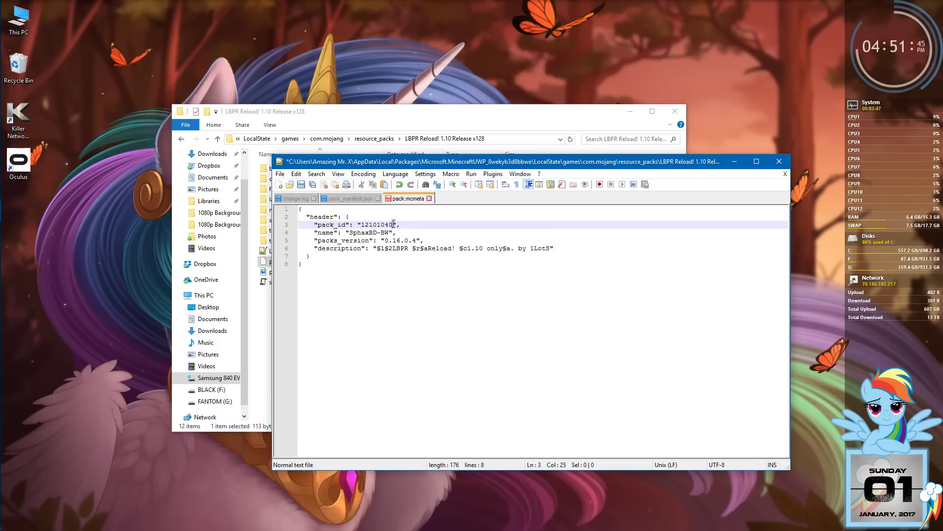
{"action": "double_click", "coordinate": [378, 224]}
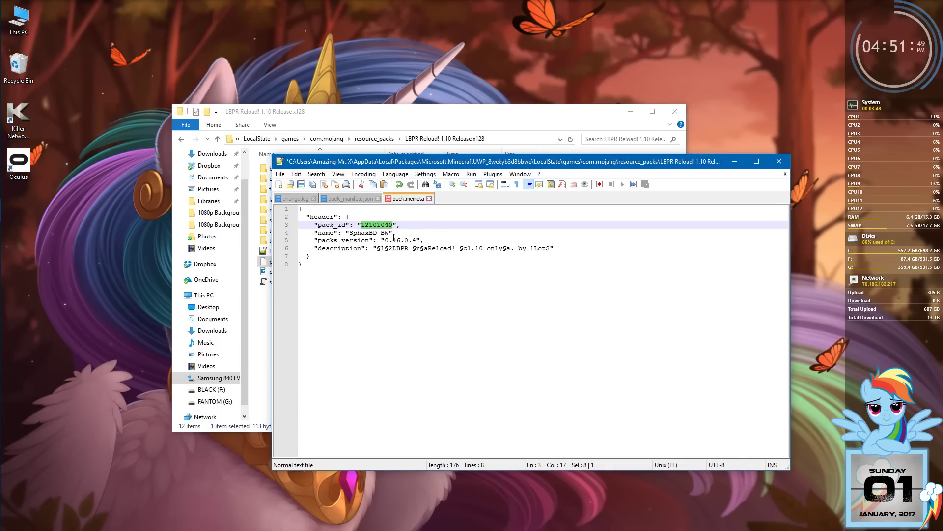
- Change the pack name value to 'LB Photo Realism x128'
{"action": "left_click", "coordinate": [351, 233]}
{"action": "type", "text": "L"}
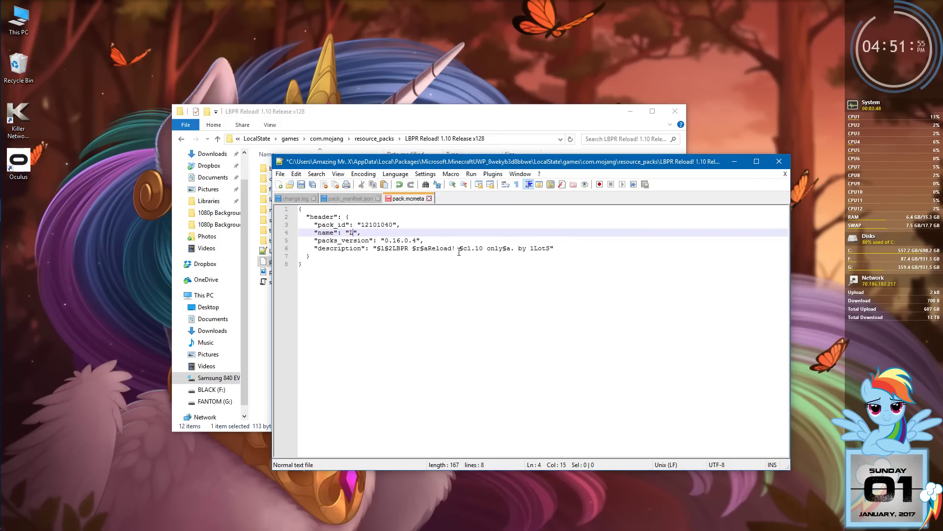
{"action": "type", "text": "B Pho"}
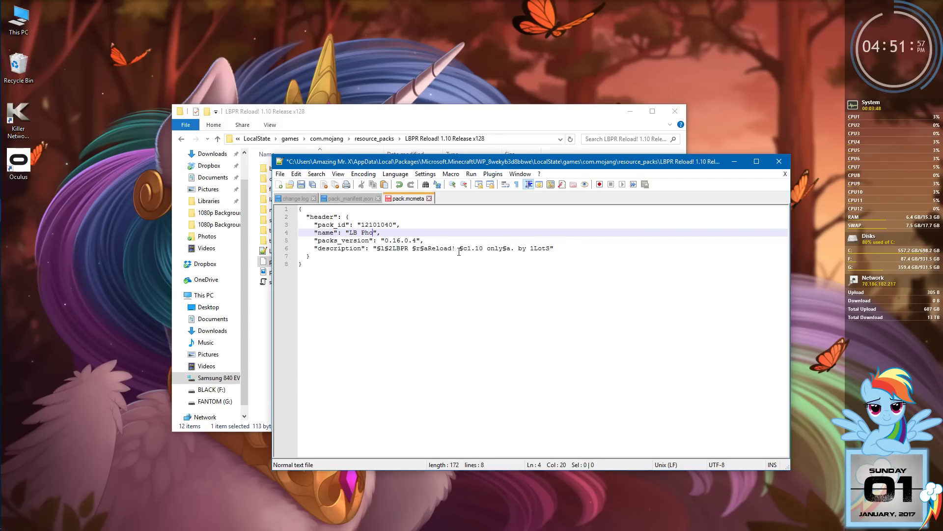
{"action": "type", "text": "to Realis"}
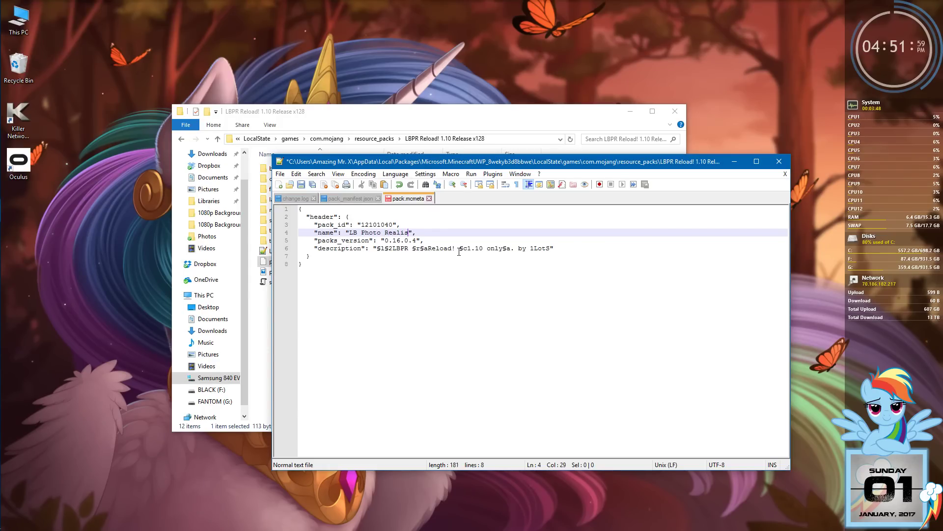
{"action": "type", "text": "m x"}
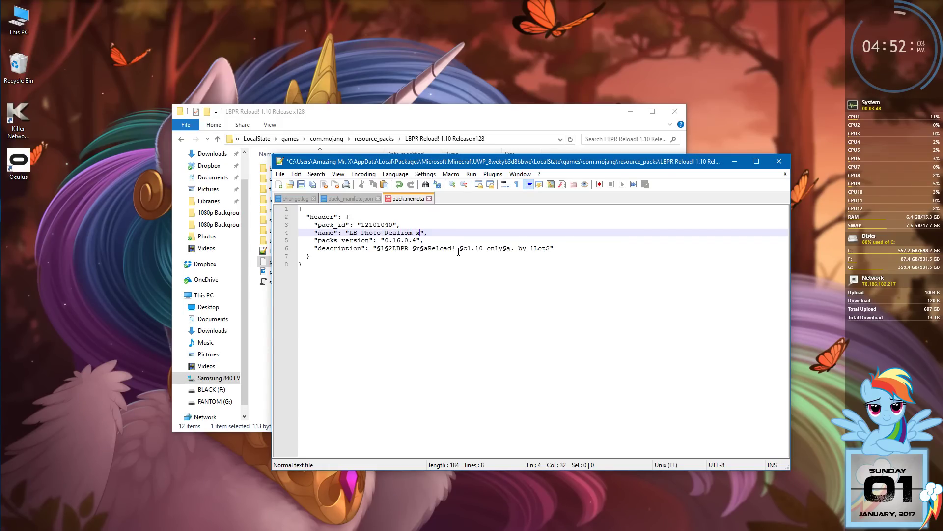
{"action": "type", "text": "128"}
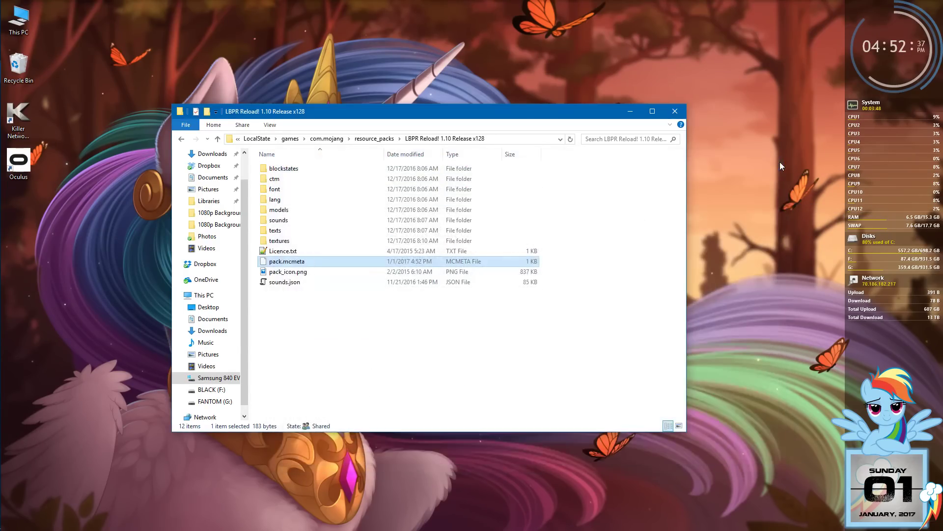
- Uncheck 'Hide extensions for known file types' in Folder Options and apply with OK
{"action": "left_click", "coordinate": [594, 357]}
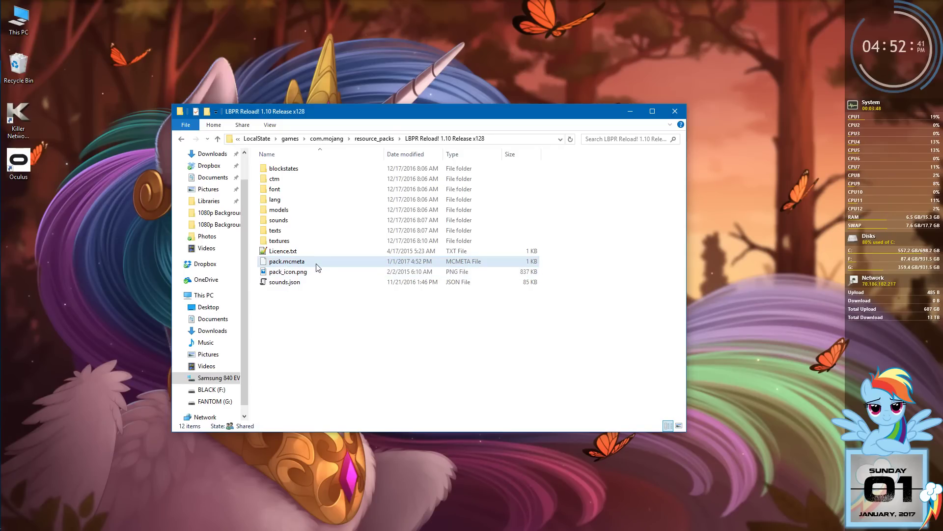
{"action": "left_click", "coordinate": [287, 261]}
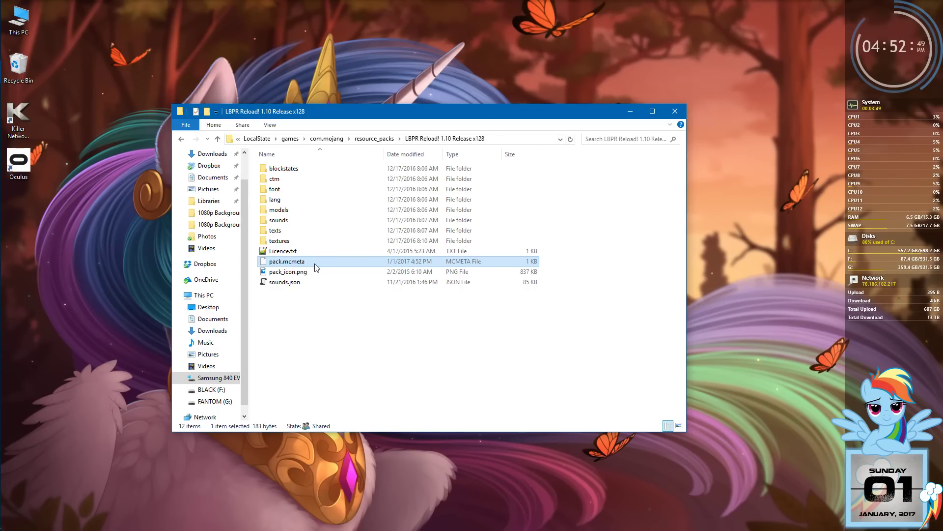
{"action": "mouse_move", "coordinate": [315, 265]}
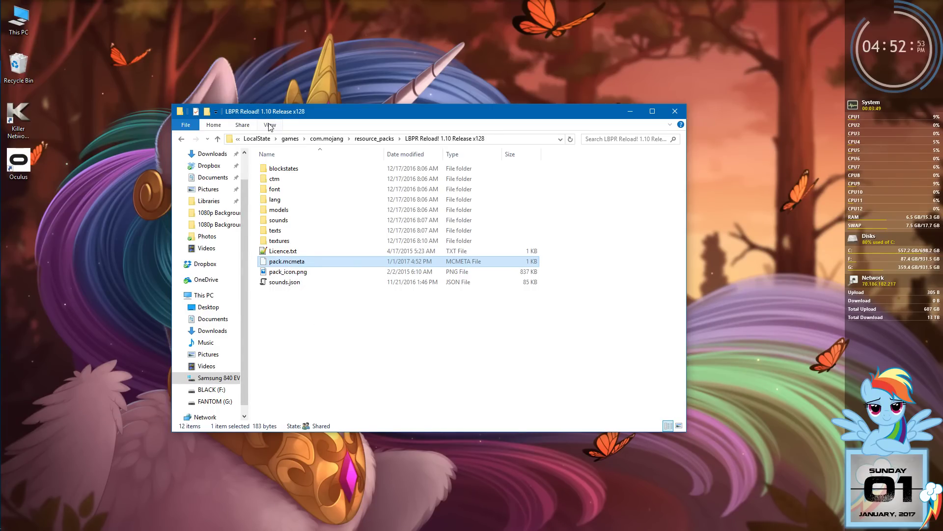
{"action": "left_click", "coordinate": [270, 125]}
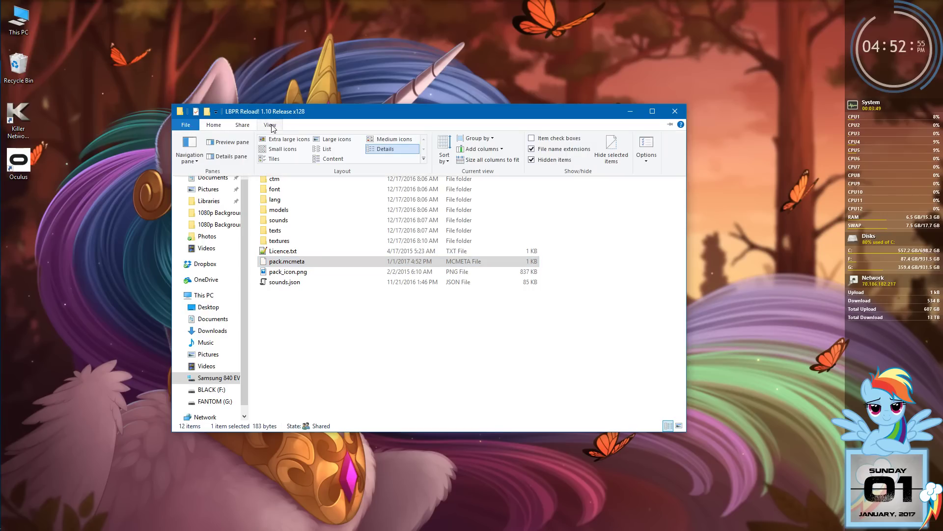
{"action": "mouse_move", "coordinate": [647, 143]}
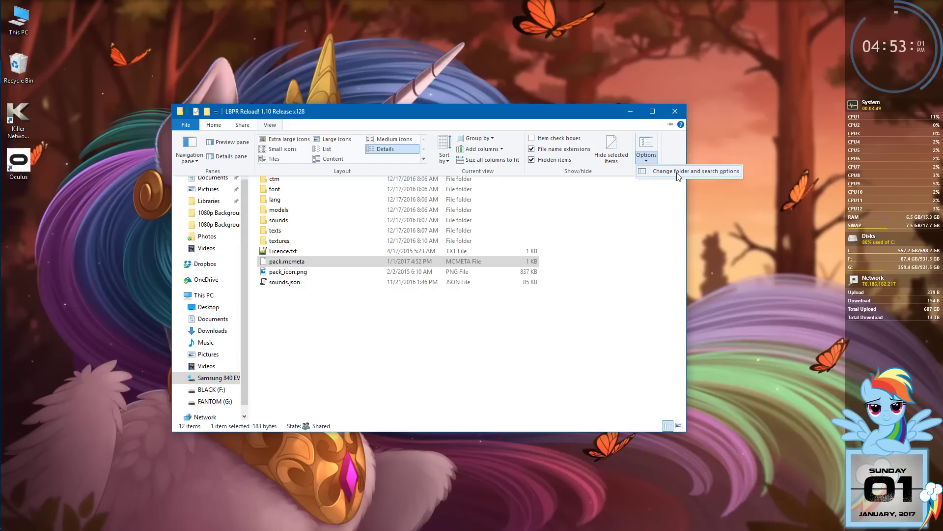
{"action": "left_click", "coordinate": [693, 171]}
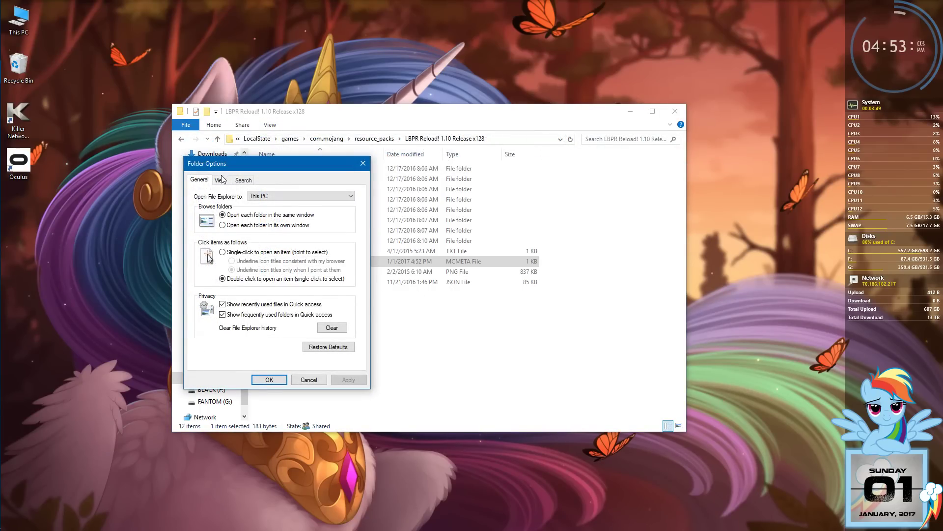
{"action": "left_click", "coordinate": [220, 179]}
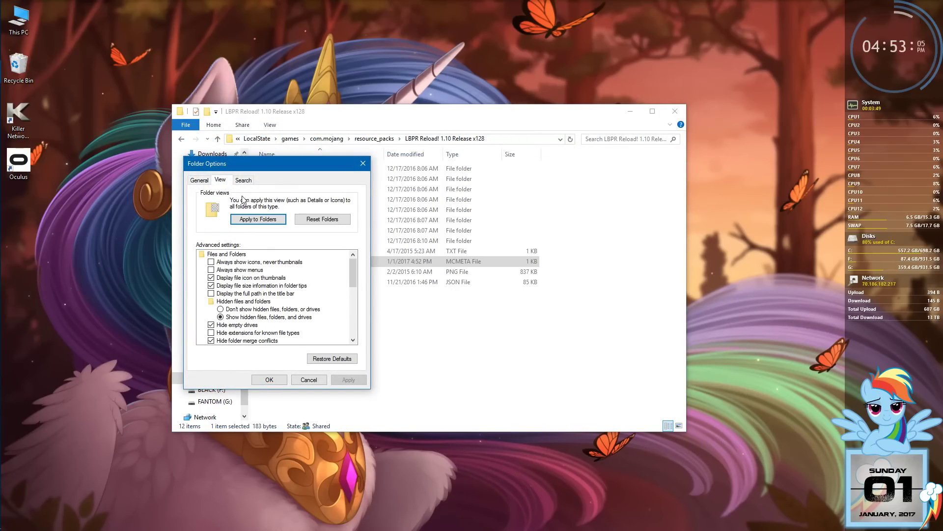
{"action": "mouse_move", "coordinate": [348, 270]}
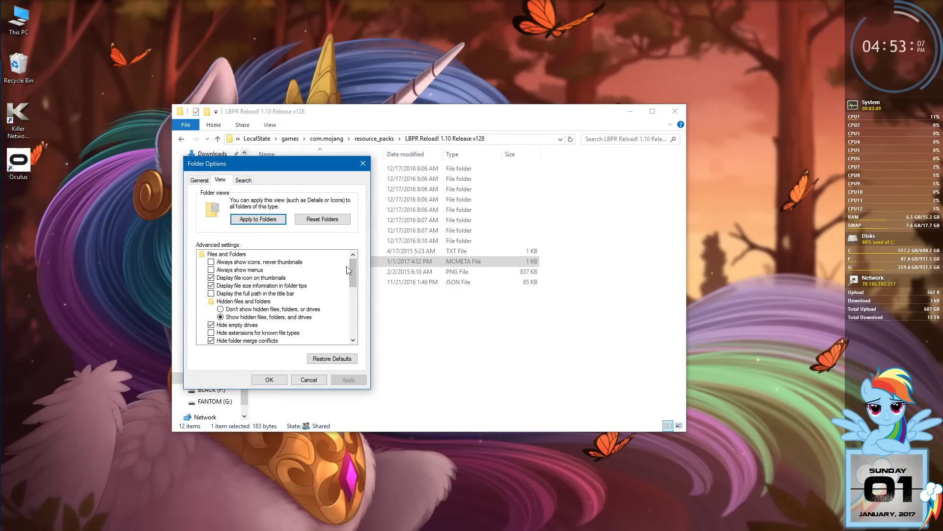
{"action": "mouse_move", "coordinate": [211, 353]}
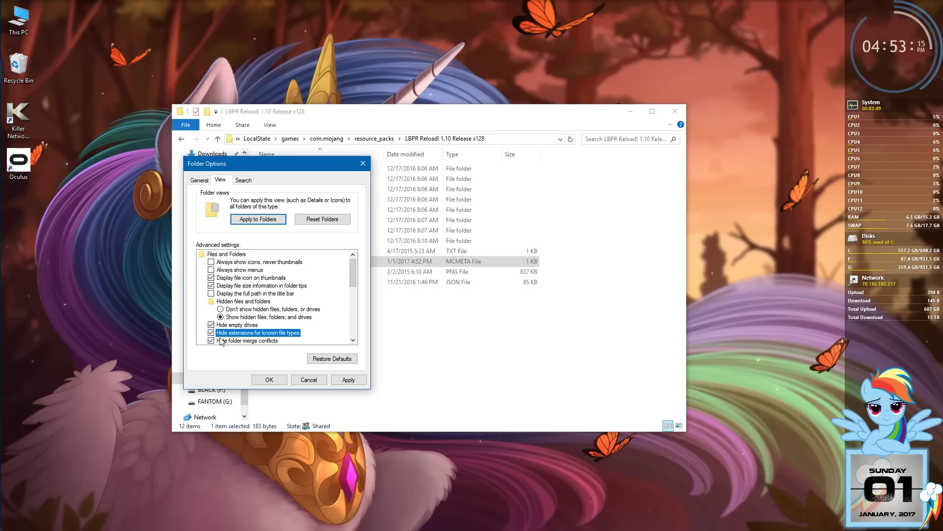
{"action": "mouse_move", "coordinate": [179, 357]}
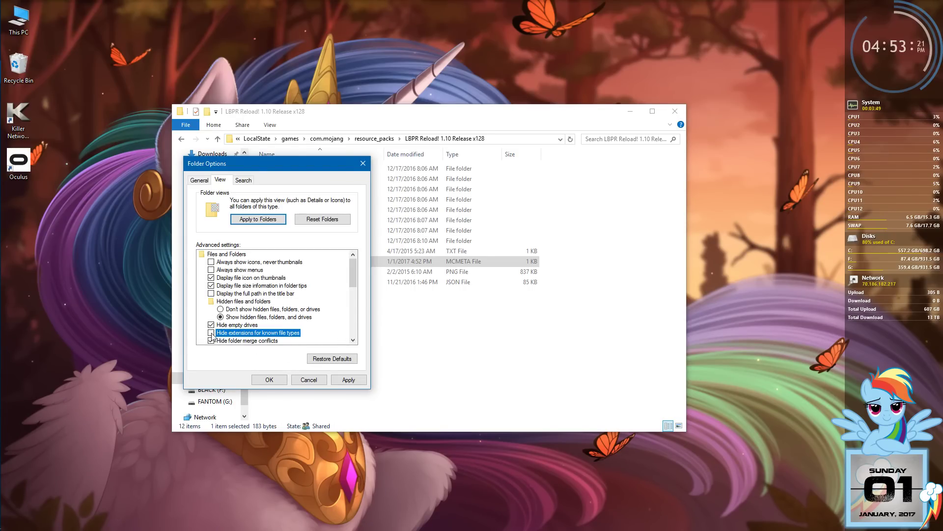
{"action": "left_click", "coordinate": [211, 340]}
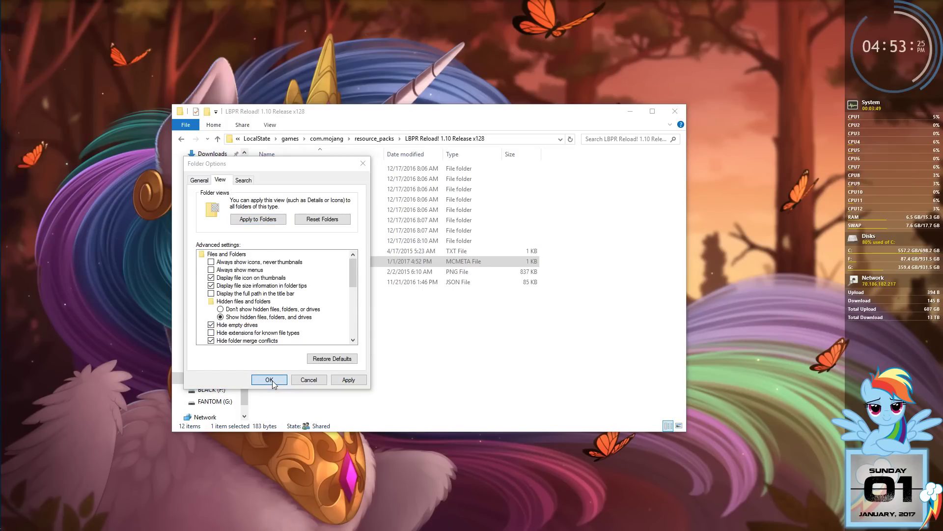
{"action": "left_click", "coordinate": [269, 380]}
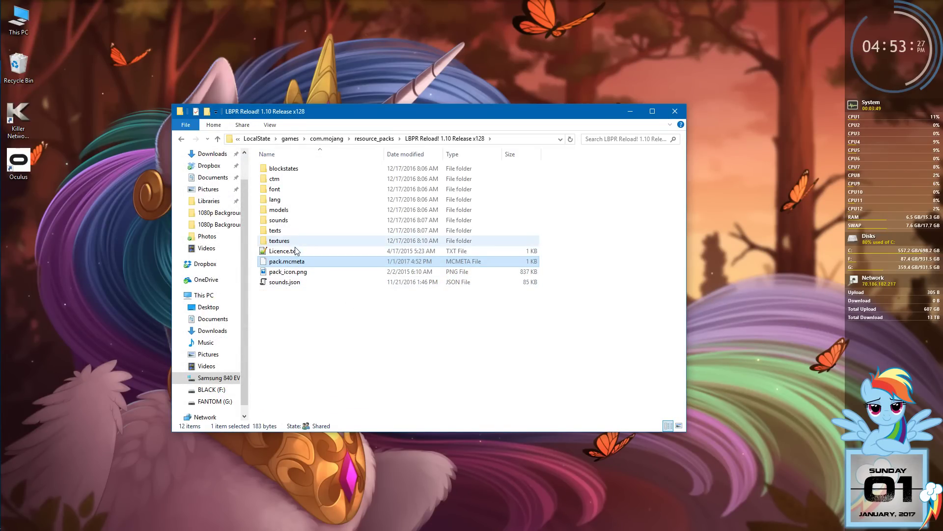
- Go up to resource_packs and inspect the BDcraft_BlankerWahnsinn-YT pack's pack_manifest.json
{"action": "left_click", "coordinate": [281, 251]}
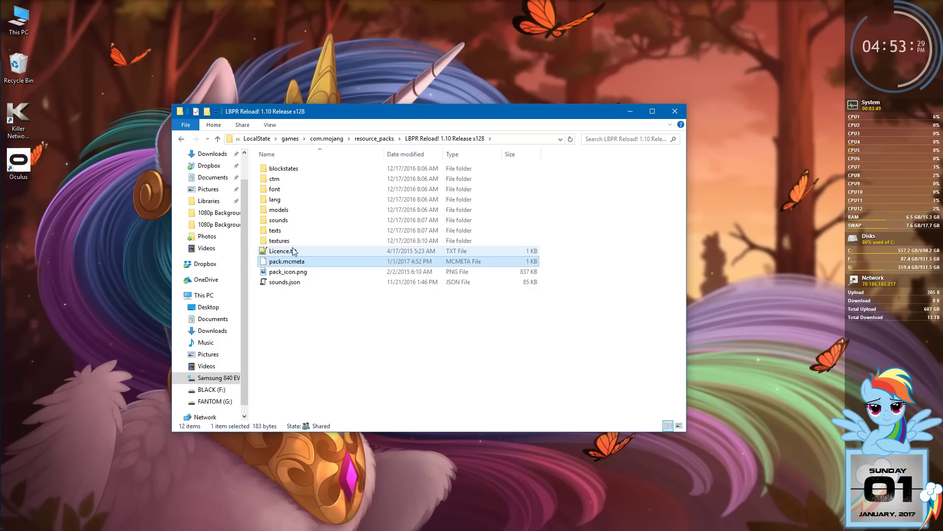
{"action": "mouse_move", "coordinate": [294, 261]}
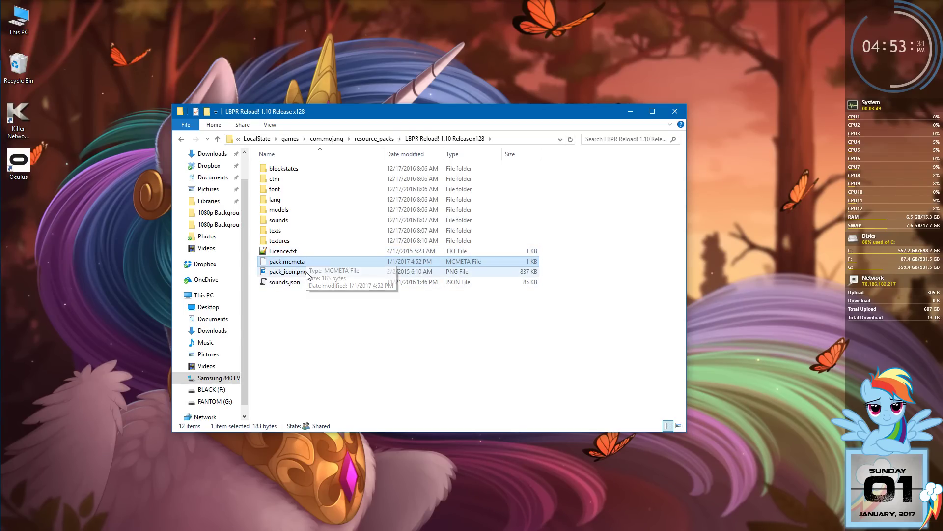
{"action": "mouse_move", "coordinate": [295, 276]}
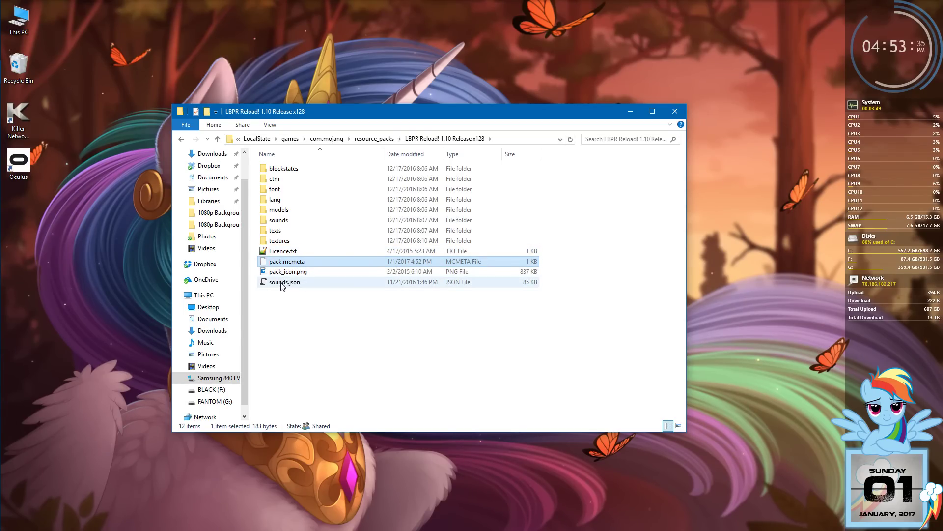
{"action": "left_click", "coordinate": [287, 260]}
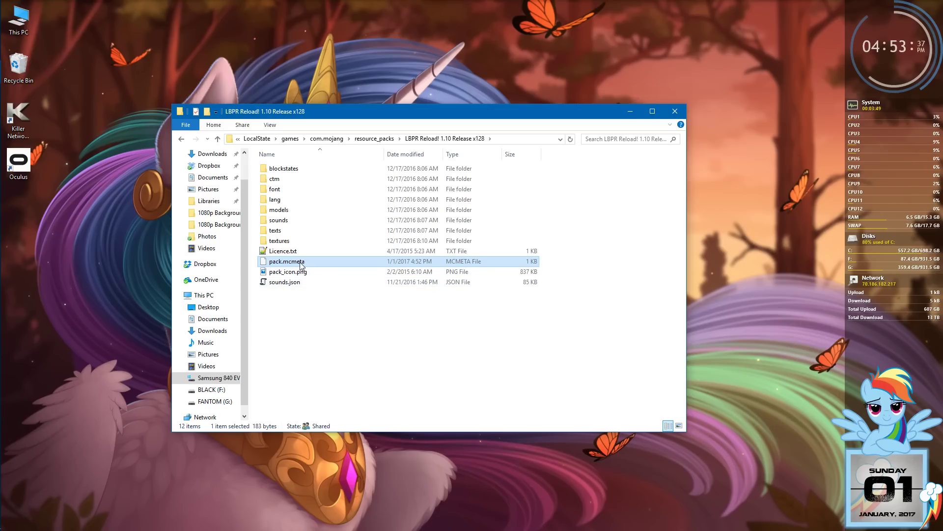
{"action": "mouse_move", "coordinate": [283, 265]}
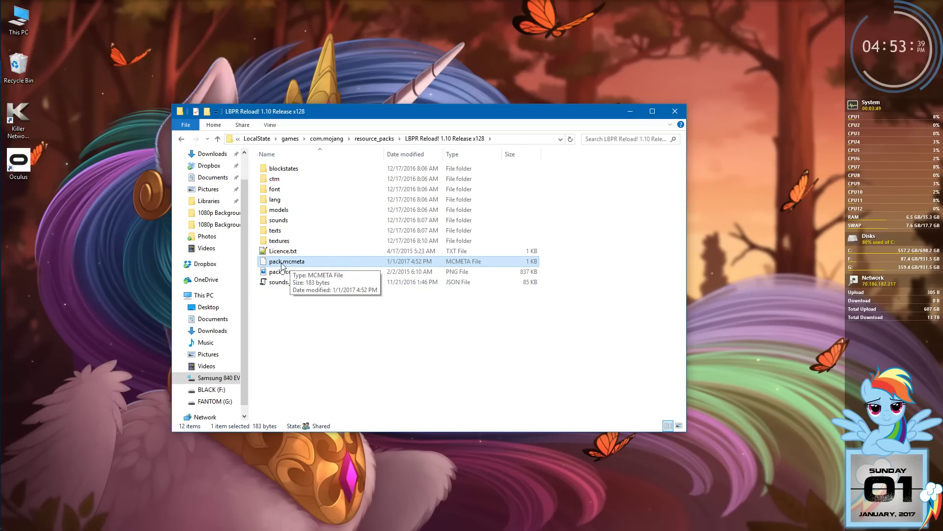
{"action": "mouse_move", "coordinate": [291, 266]}
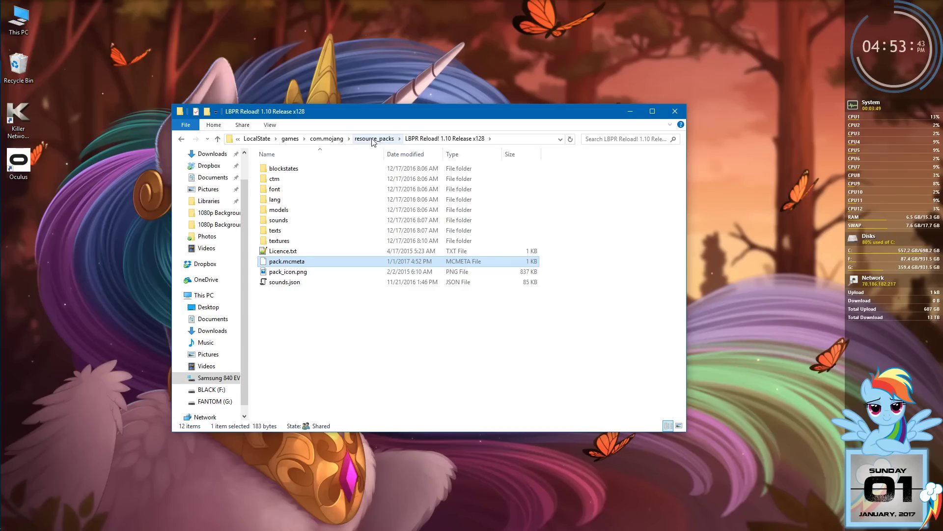
{"action": "left_click", "coordinate": [374, 139]}
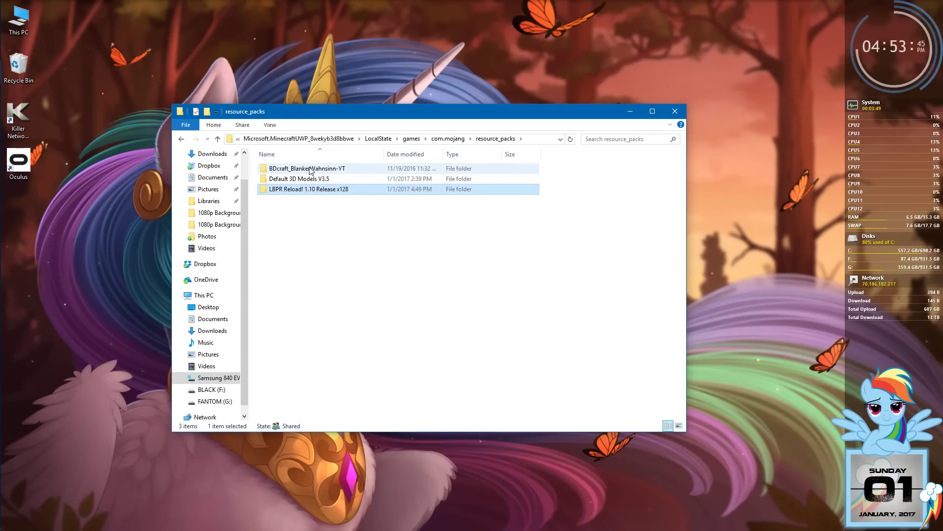
{"action": "double_click", "coordinate": [307, 168]}
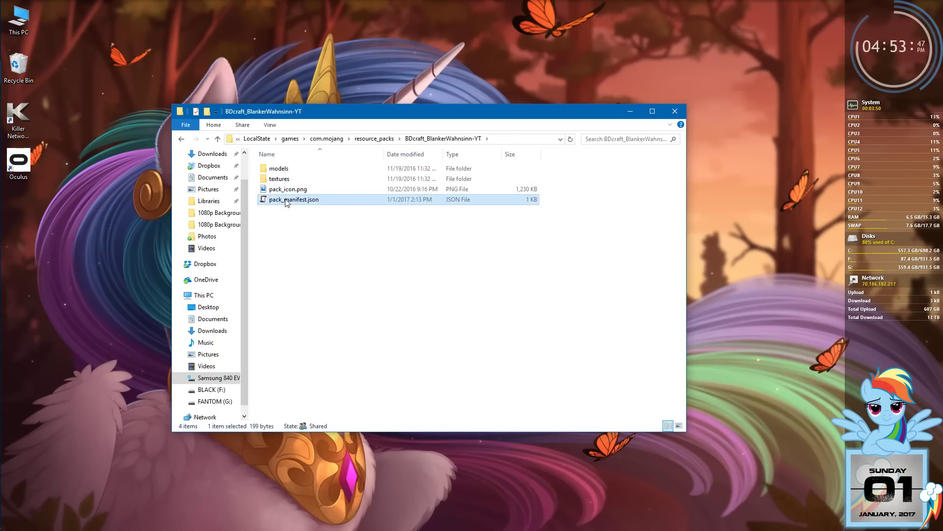
{"action": "mouse_move", "coordinate": [288, 199]}
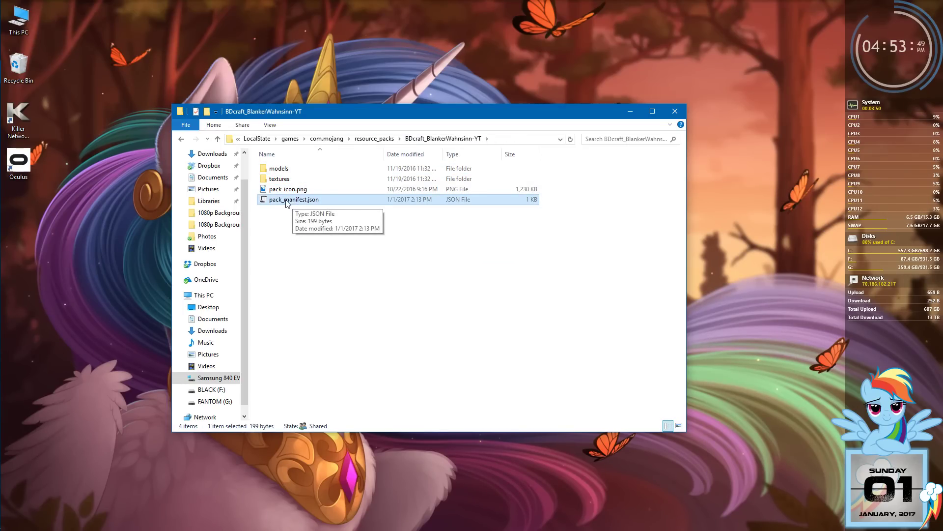
{"action": "right_click", "coordinate": [294, 199]}
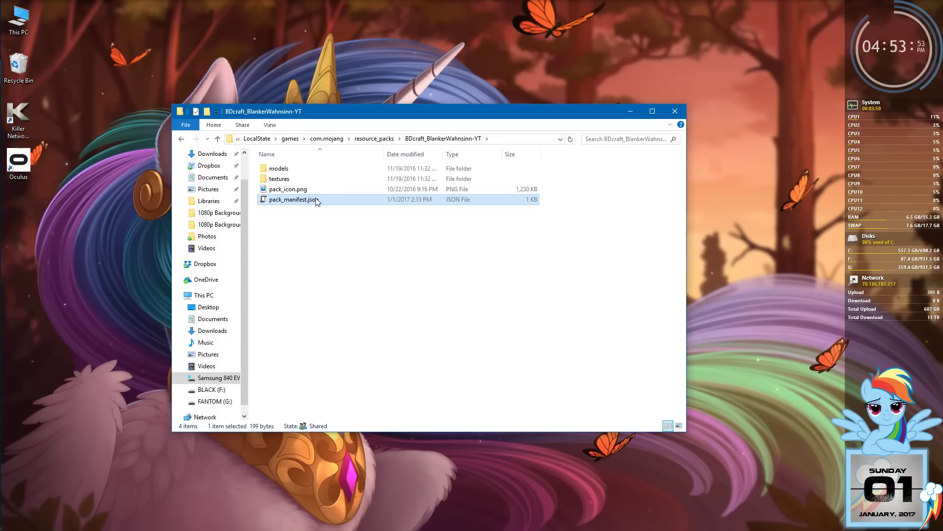
{"action": "left_click", "coordinate": [294, 199]}
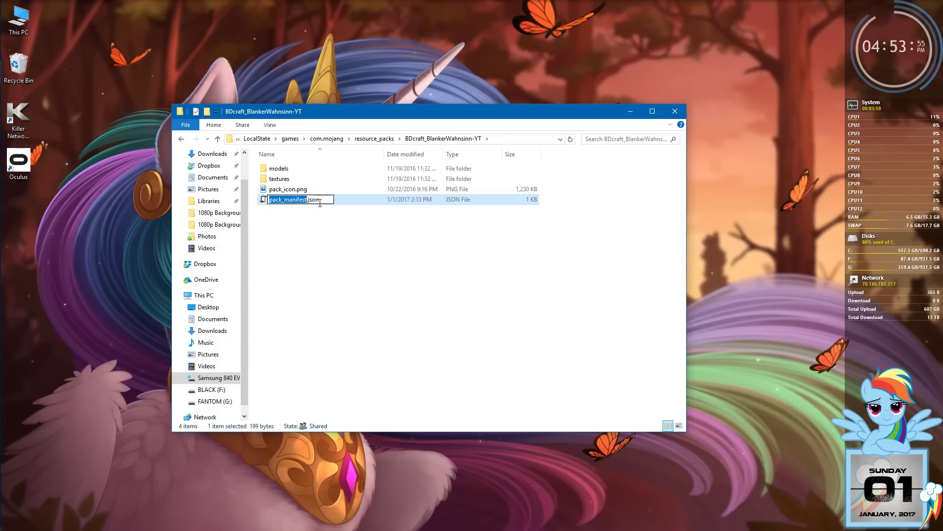
{"action": "right_click", "coordinate": [295, 199]}
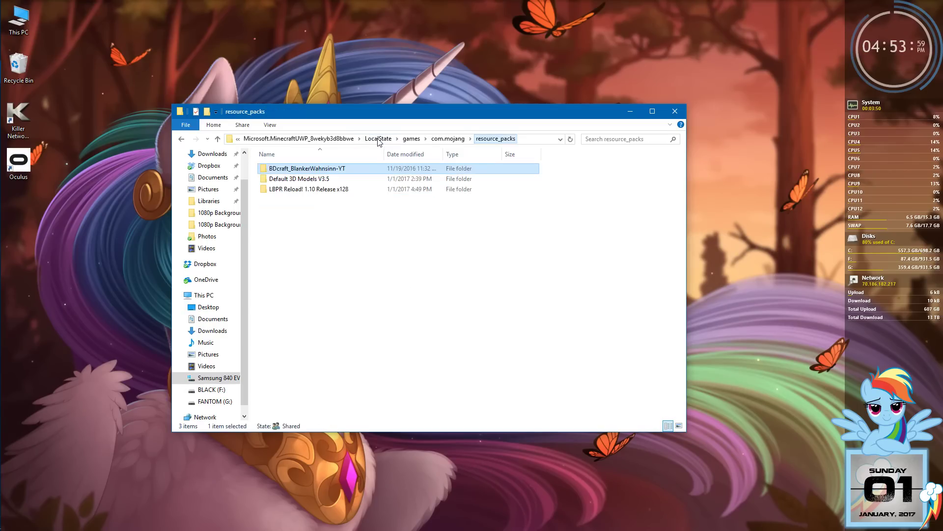
- Rename the LBPR pack's pack.mcmeta to pack_manifest.json, accepting the extension change
{"action": "double_click", "coordinate": [309, 188]}
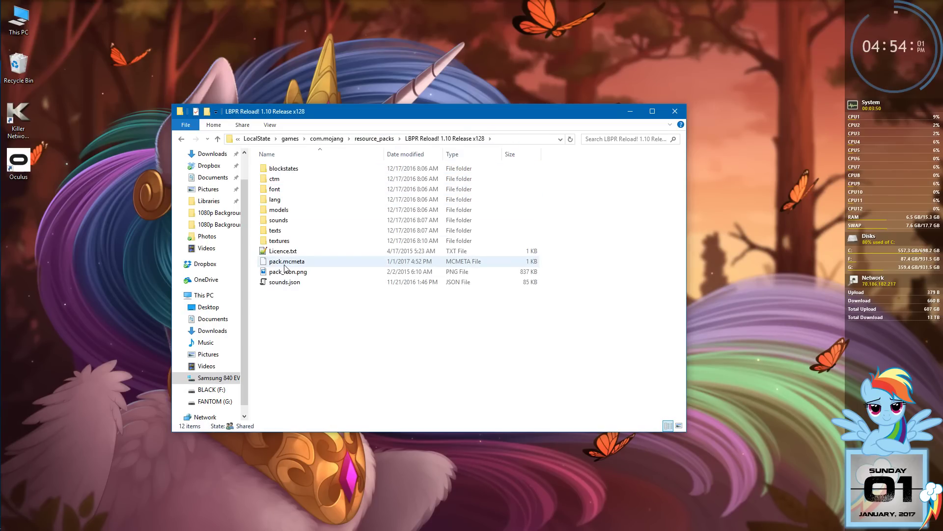
{"action": "right_click", "coordinate": [287, 261]}
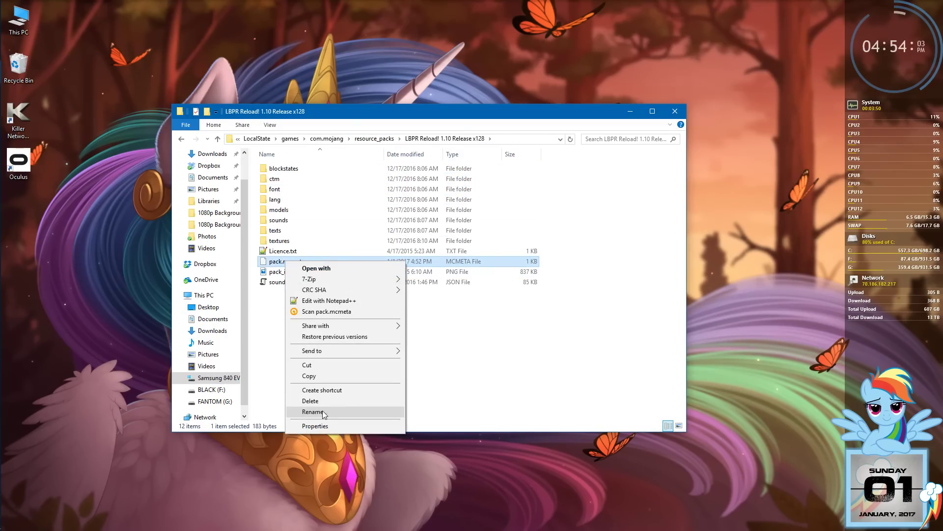
{"action": "left_click", "coordinate": [313, 411]}
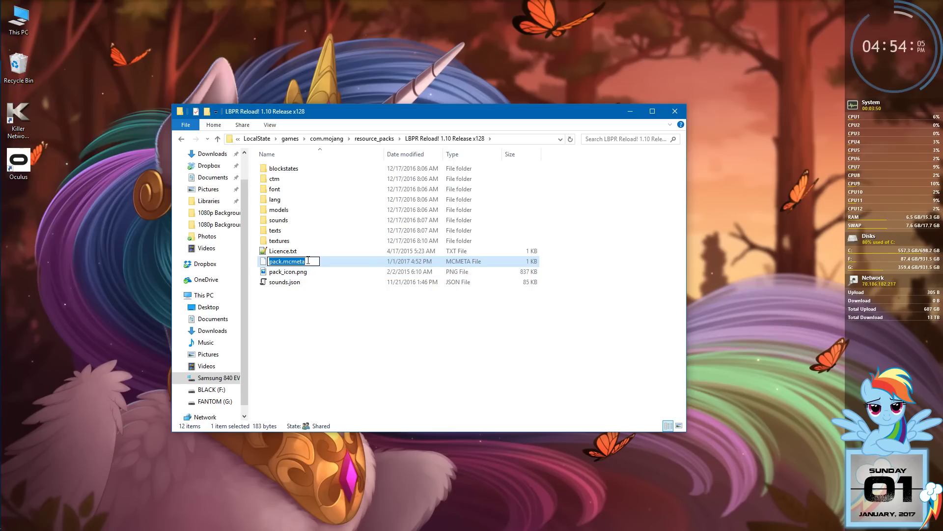
{"action": "type", "text": "pack_manifest.json"}
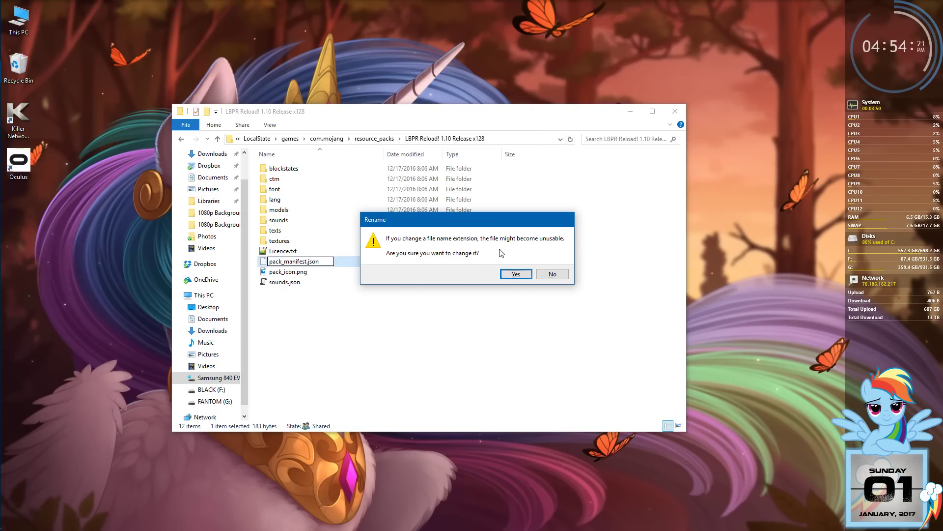
{"action": "mouse_move", "coordinate": [460, 268]}
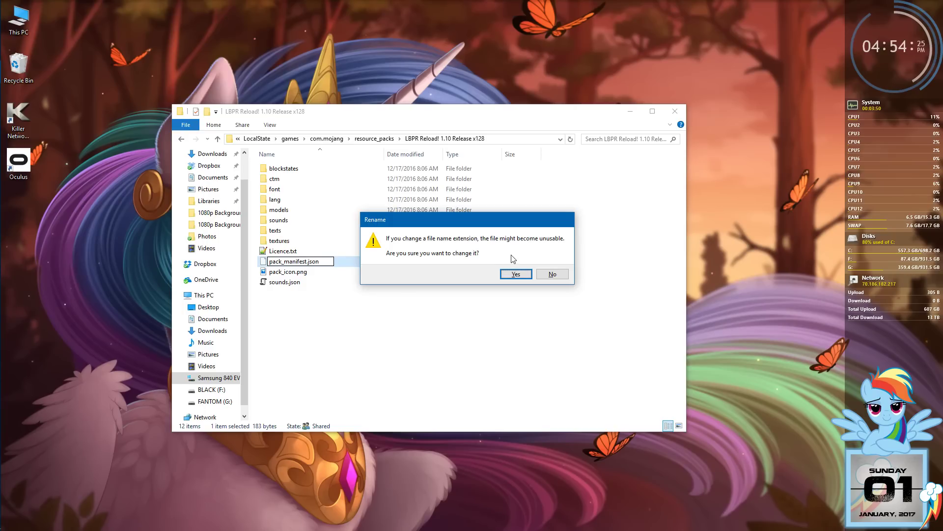
{"action": "left_click", "coordinate": [515, 274]}
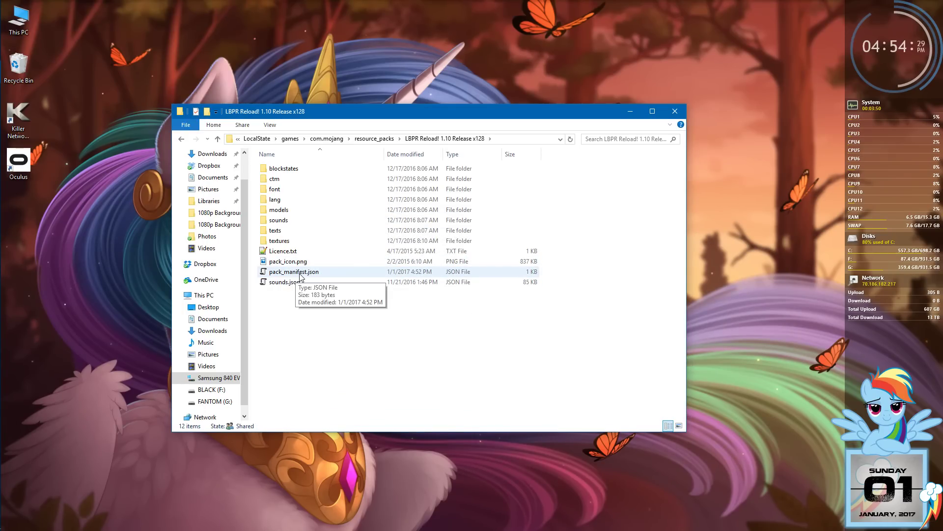
{"action": "left_click", "coordinate": [294, 271]}
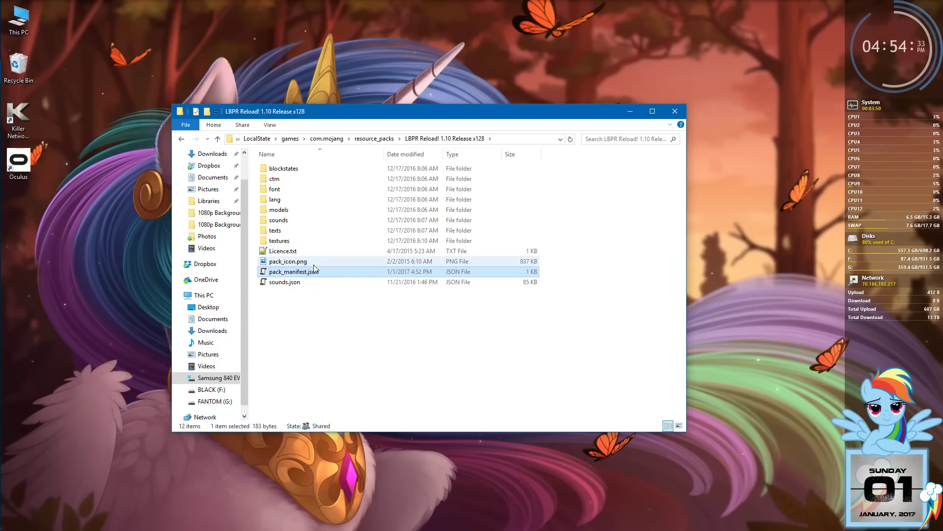
{"action": "right_click", "coordinate": [295, 271]}
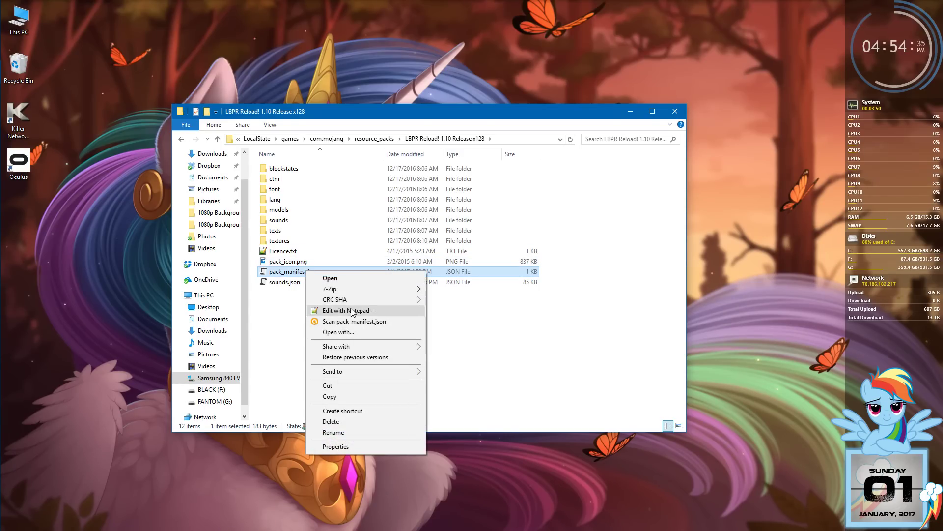
{"action": "left_click", "coordinate": [349, 310]}
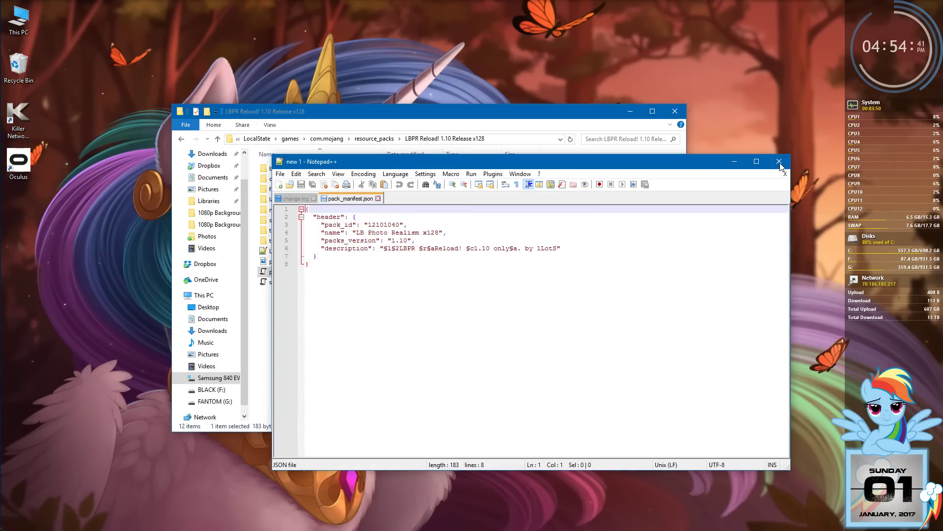
{"action": "left_click", "coordinate": [780, 161]}
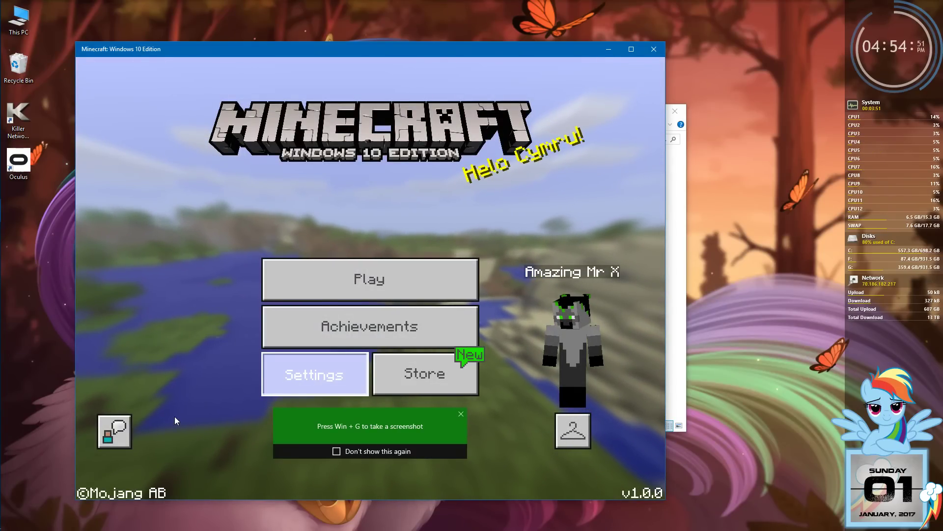
- Activate LB Photo Realism under Global Resources, then return to the title screen
{"action": "left_click", "coordinate": [315, 373]}
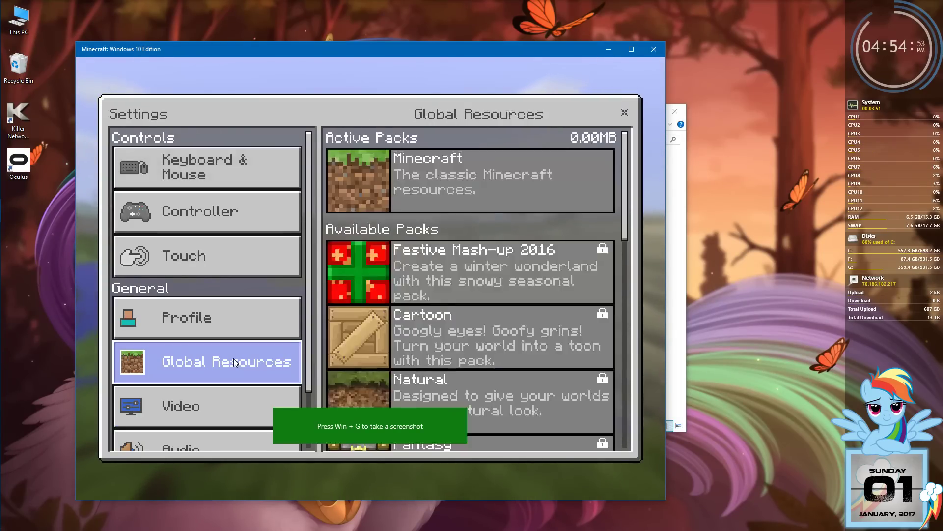
{"action": "scroll", "scroll_direction": "down", "scroll_amount": 3}
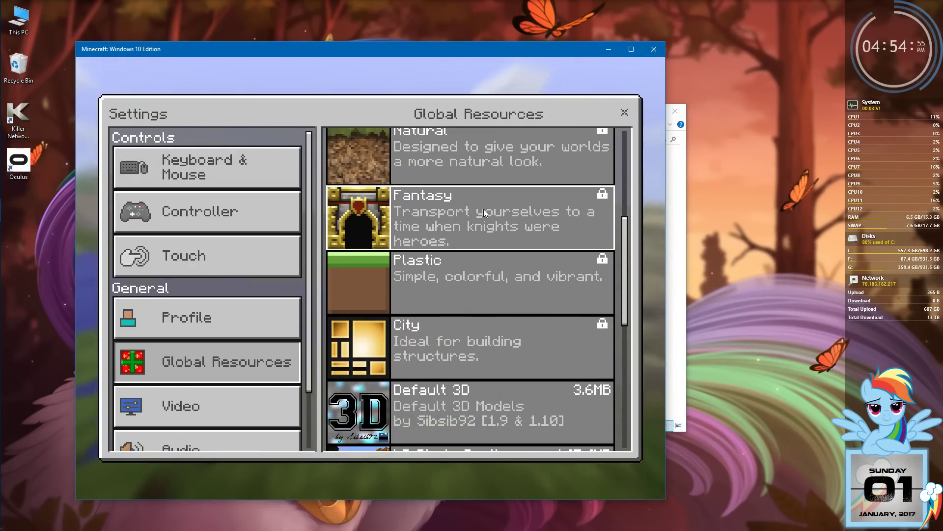
{"action": "scroll", "scroll_direction": "down", "scroll_amount": 3}
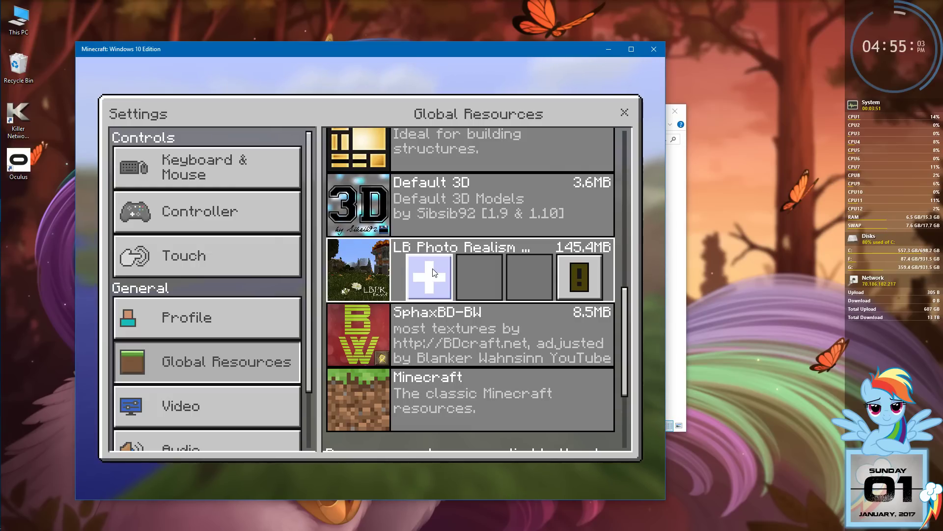
{"action": "scroll", "scroll_direction": "down", "scroll_amount": 3}
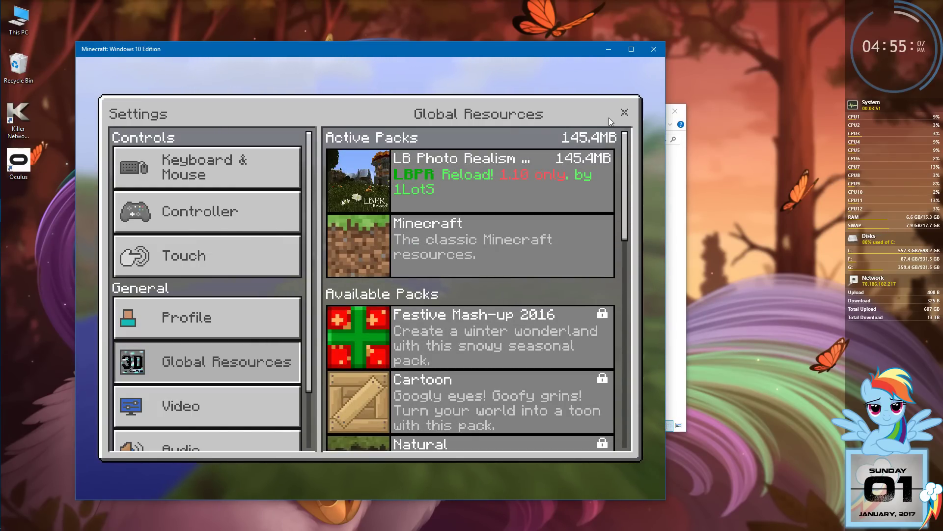
{"action": "left_click", "coordinate": [624, 113]}
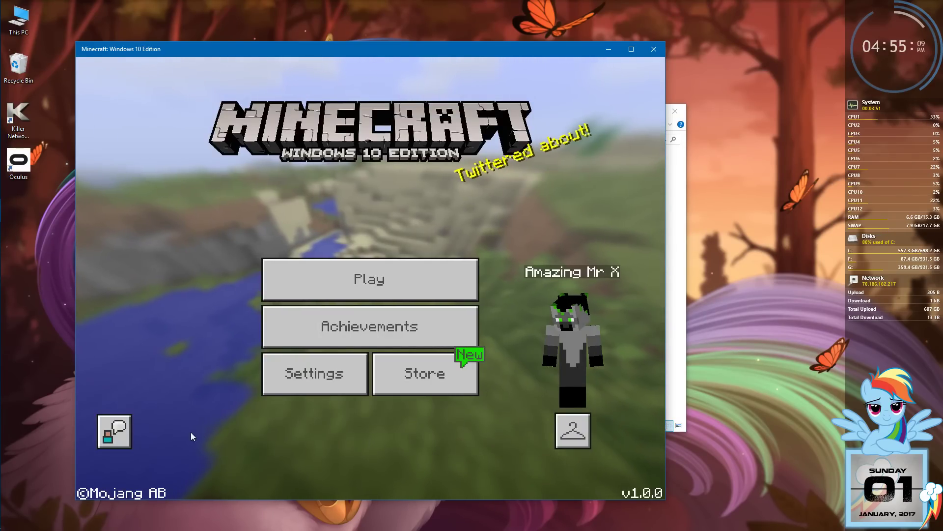
{"action": "mouse_move", "coordinate": [369, 279]}
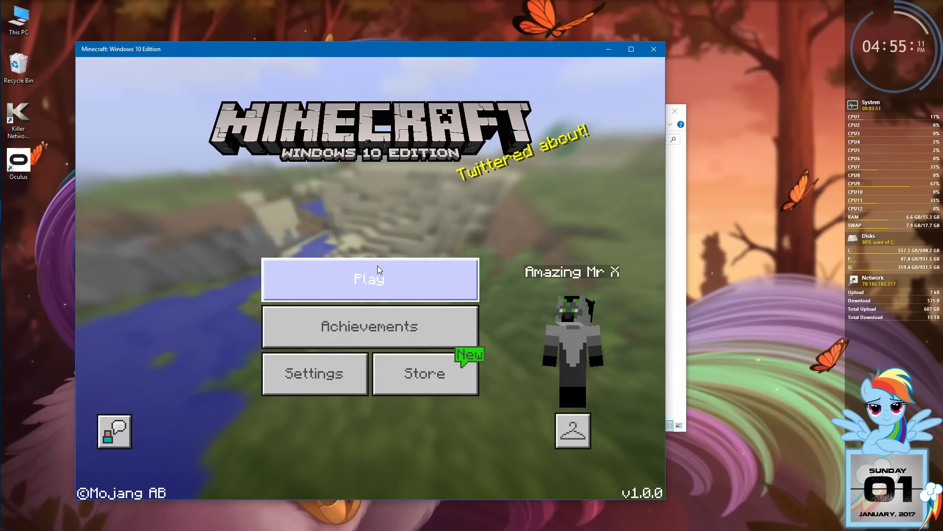
- Load a world to test the pack, then save and quit it
{"action": "left_click", "coordinate": [369, 278]}
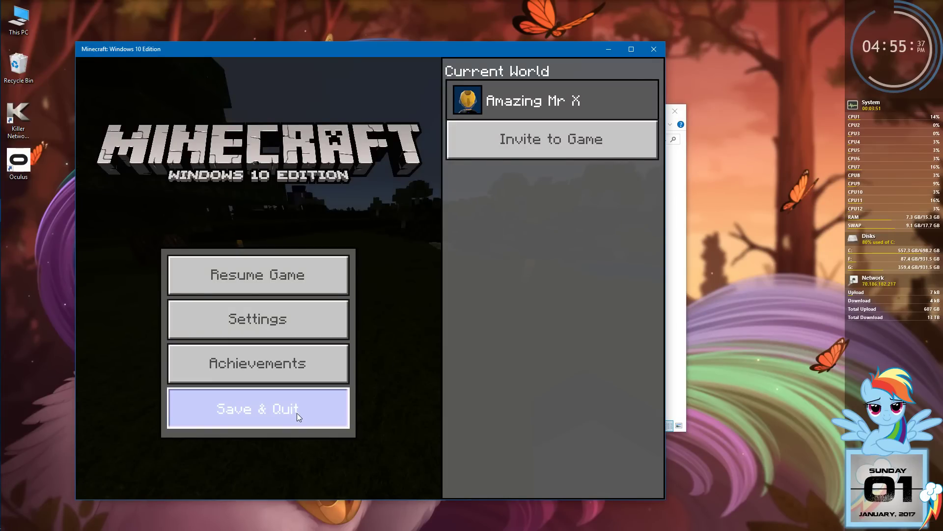
{"action": "mouse_move", "coordinate": [423, 365]}
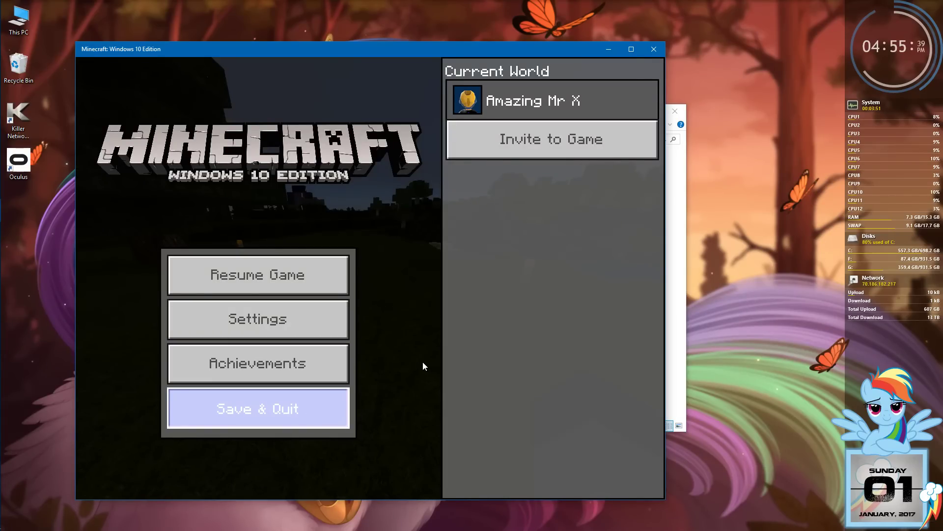
{"action": "left_click", "coordinate": [257, 408]}
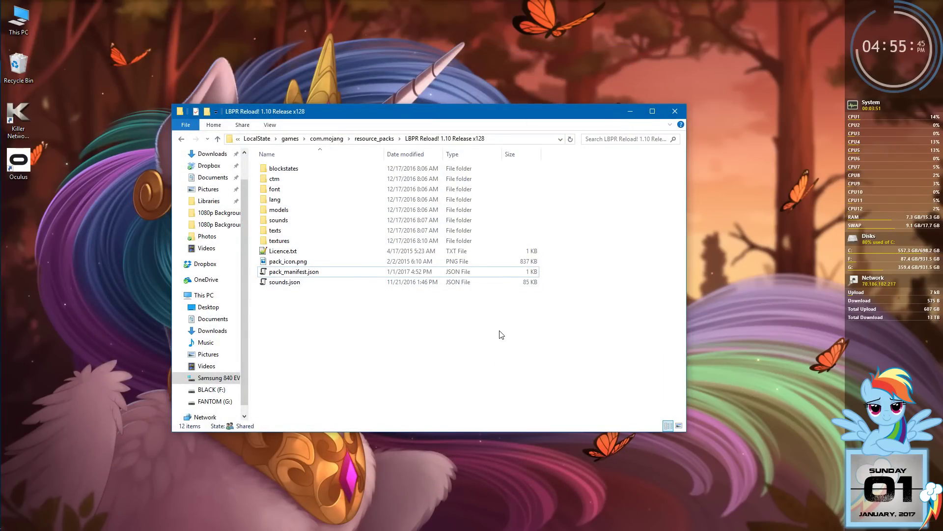
{"action": "mouse_move", "coordinate": [491, 330]}
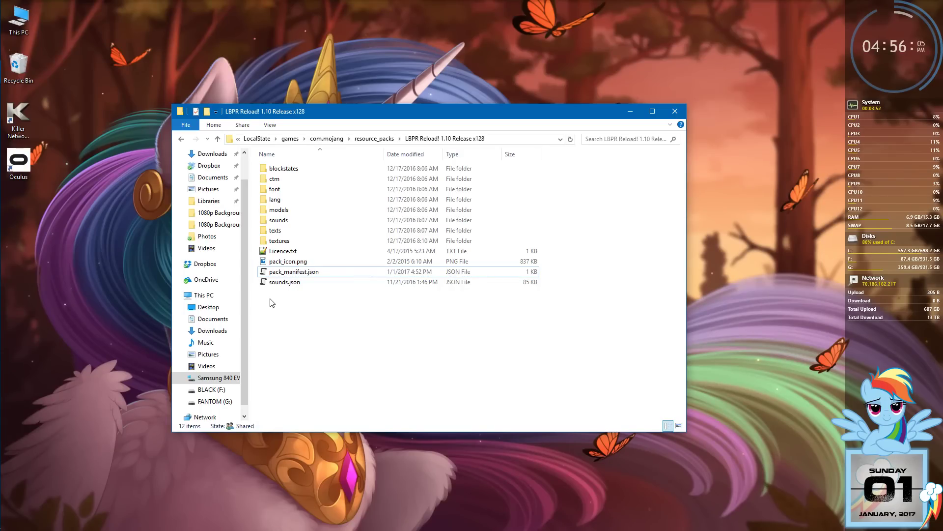
- Select icons.png and icons-.png in textures/gui and delete them
{"action": "left_click", "coordinate": [283, 250]}
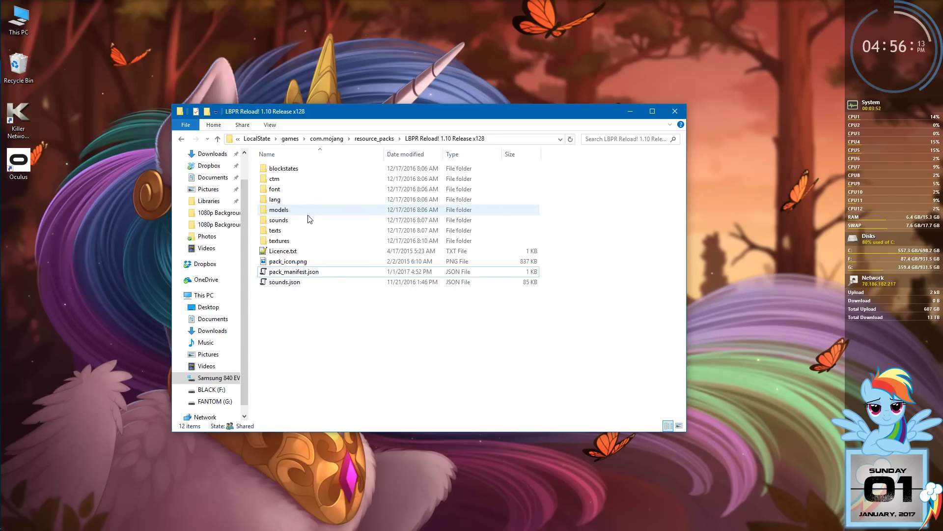
{"action": "double_click", "coordinate": [279, 240]}
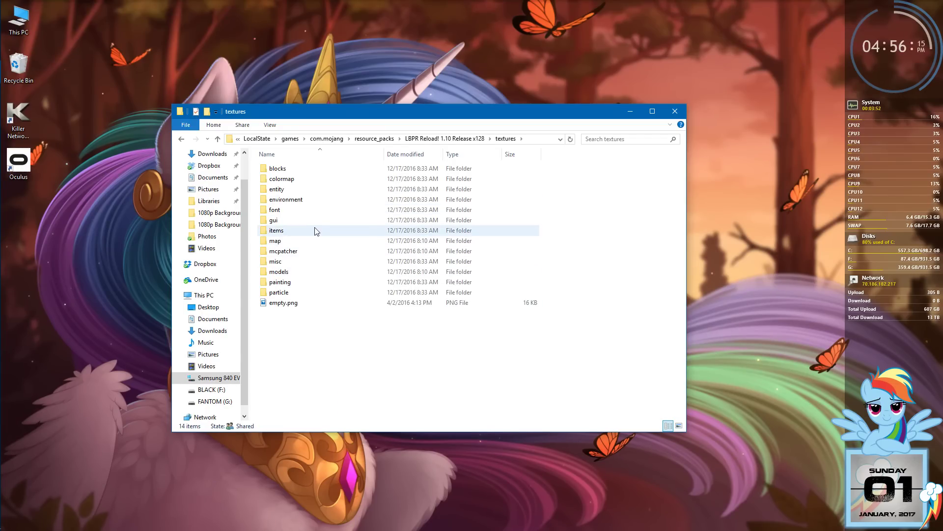
{"action": "double_click", "coordinate": [275, 220]}
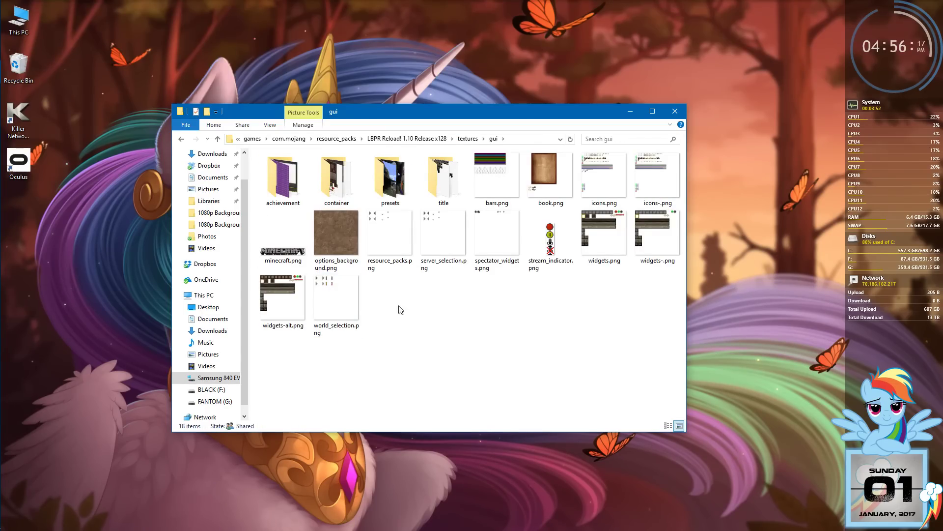
{"action": "mouse_move", "coordinate": [513, 307]}
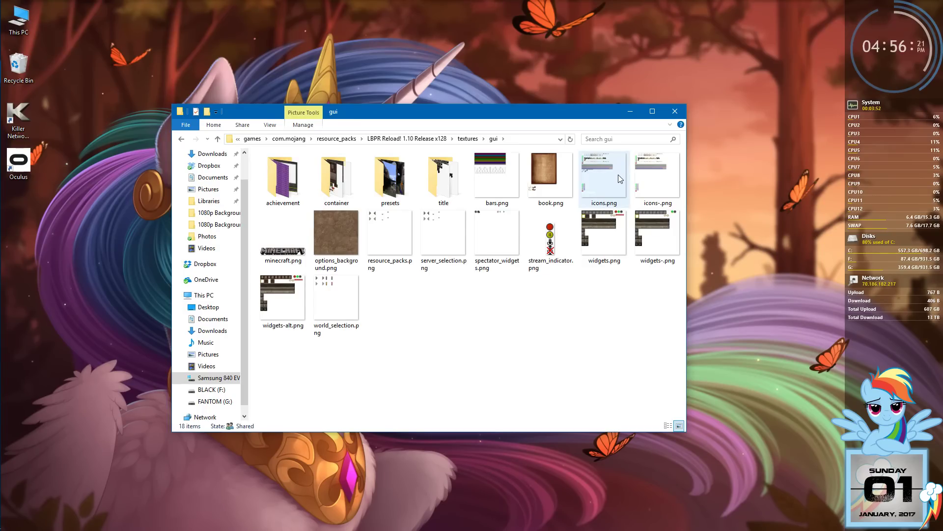
{"action": "left_click", "coordinate": [604, 175]}
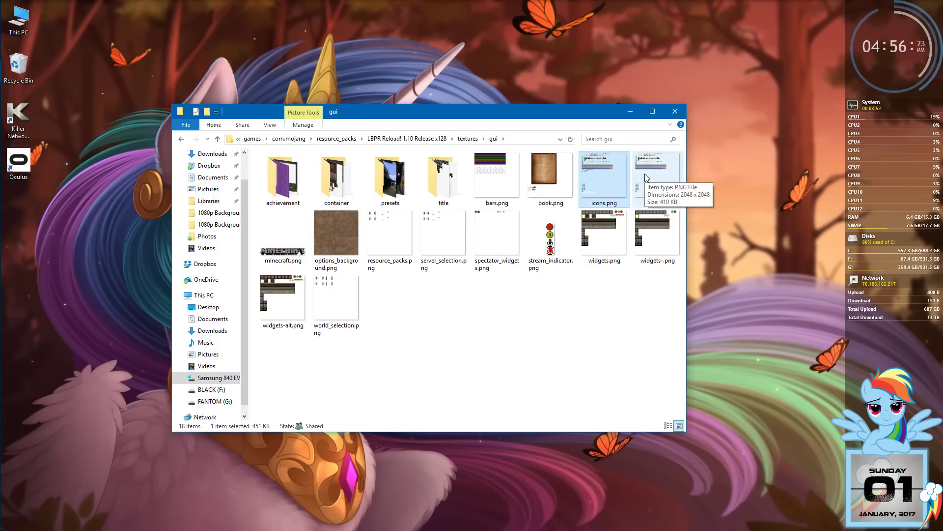
{"action": "left_click", "coordinate": [656, 175]}
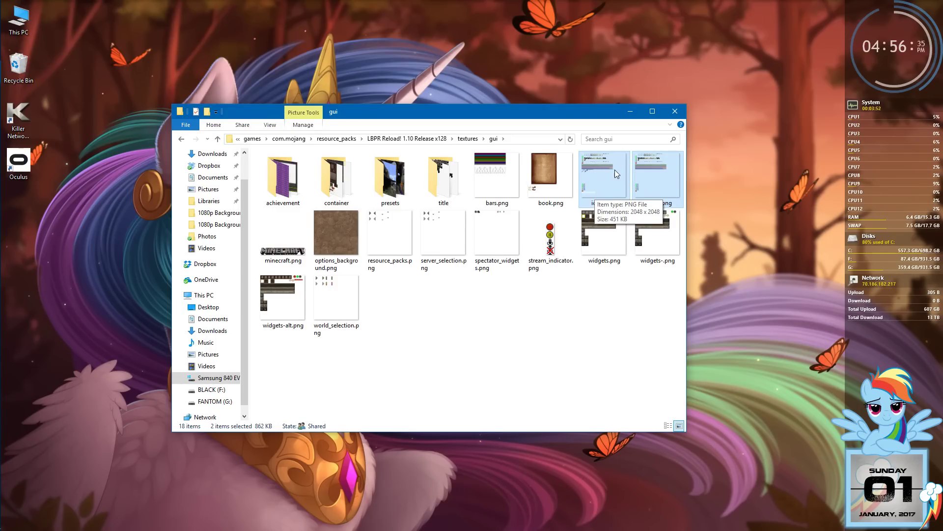
{"action": "mouse_move", "coordinate": [614, 173]}
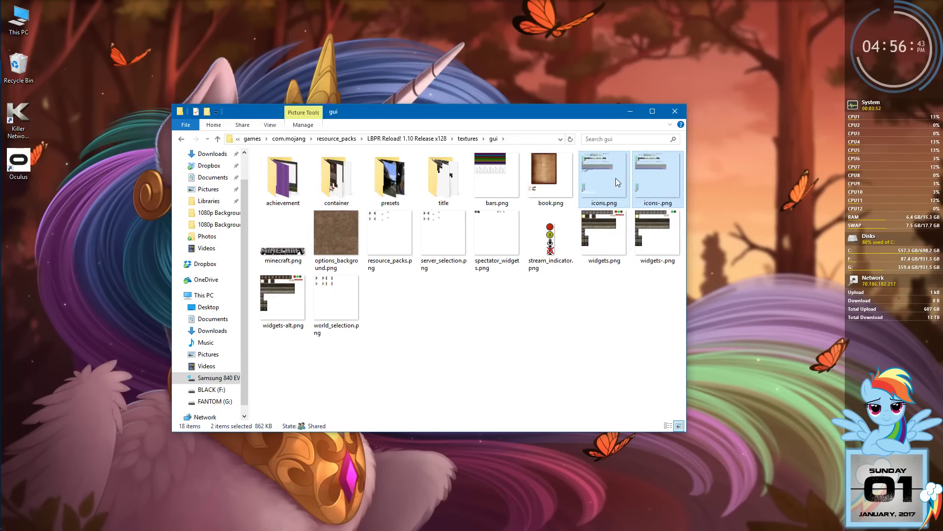
{"action": "mouse_move", "coordinate": [615, 182]}
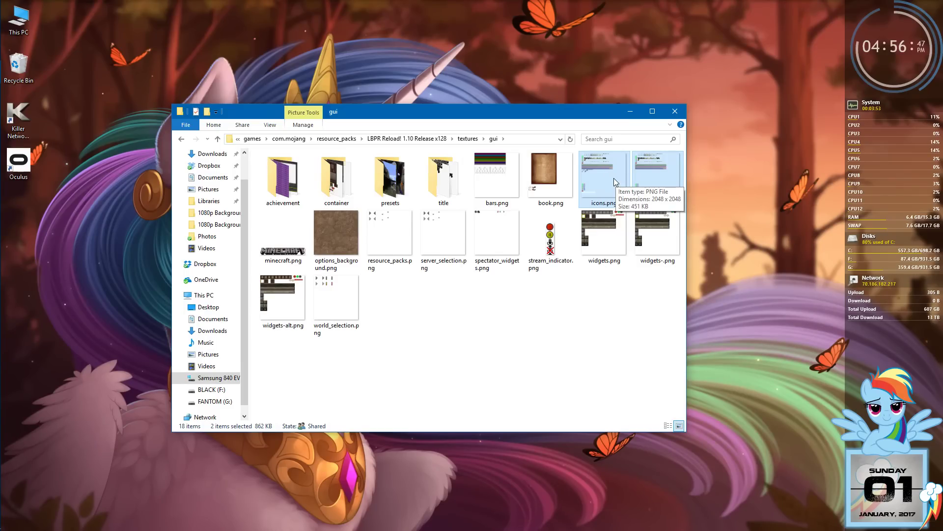
{"action": "right_click", "coordinate": [604, 174]}
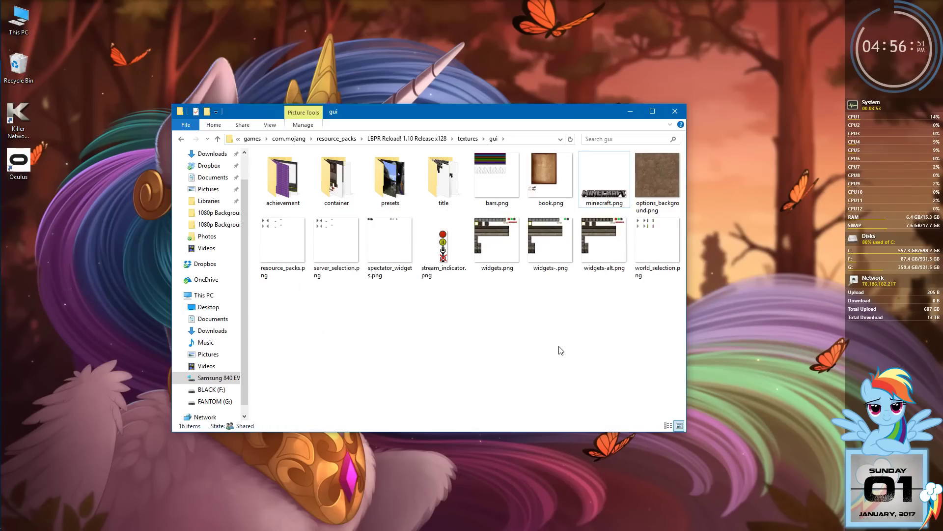
{"action": "mouse_move", "coordinate": [576, 299]}
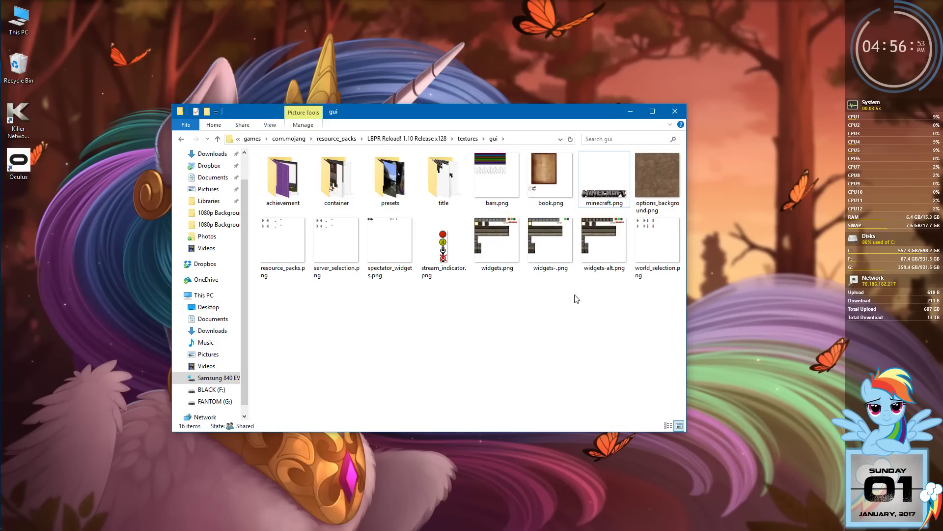
- Relaunch Minecraft, load a world with the trimmed pack, then pause to leave
{"action": "left_click", "coordinate": [8, 10]}
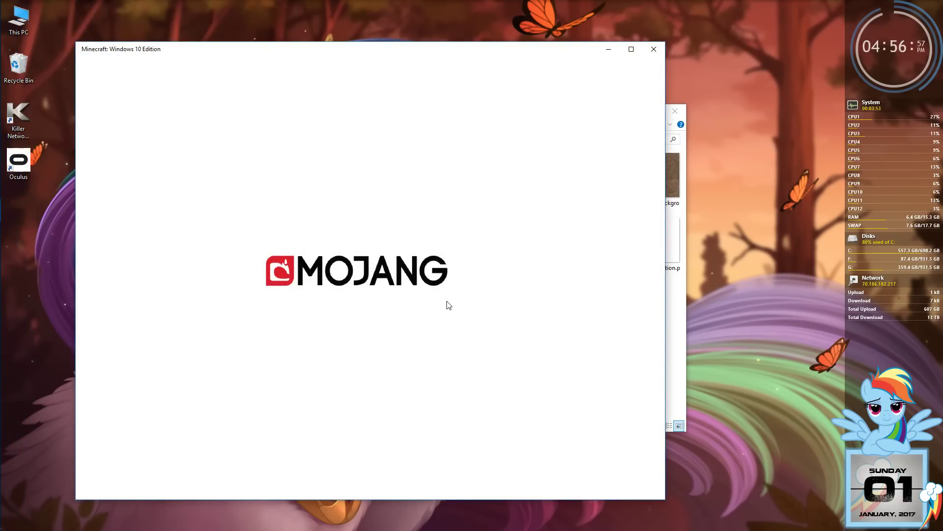
{"action": "mouse_move", "coordinate": [442, 301]}
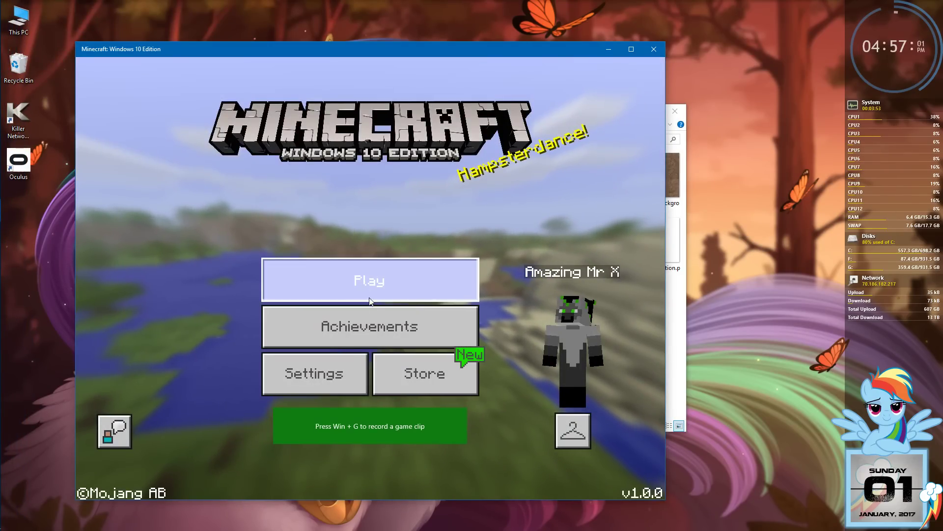
{"action": "left_click", "coordinate": [370, 279]}
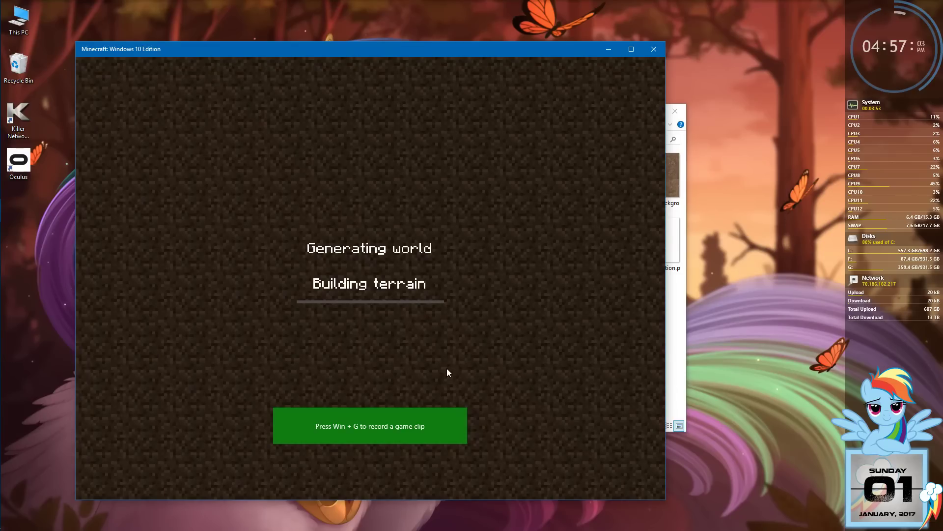
{"action": "mouse_move", "coordinate": [460, 356]}
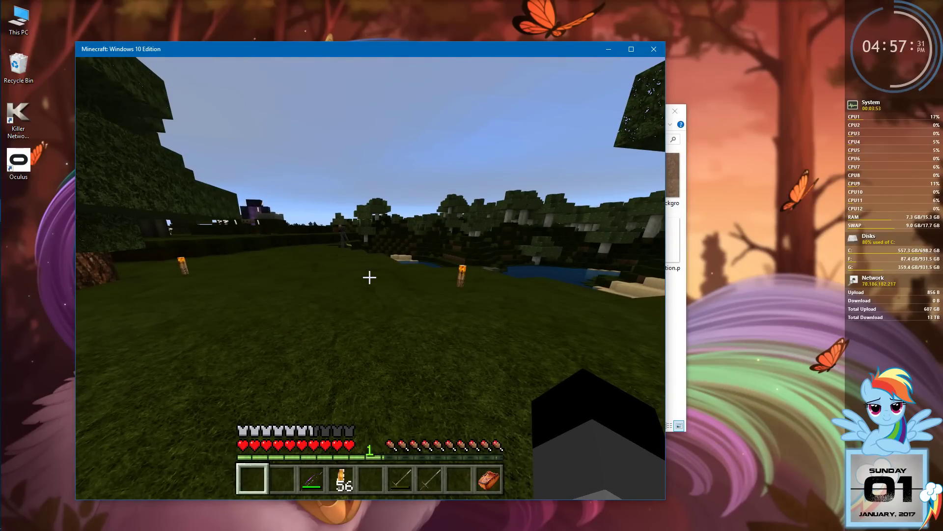
{"action": "key", "text": "Escape"}
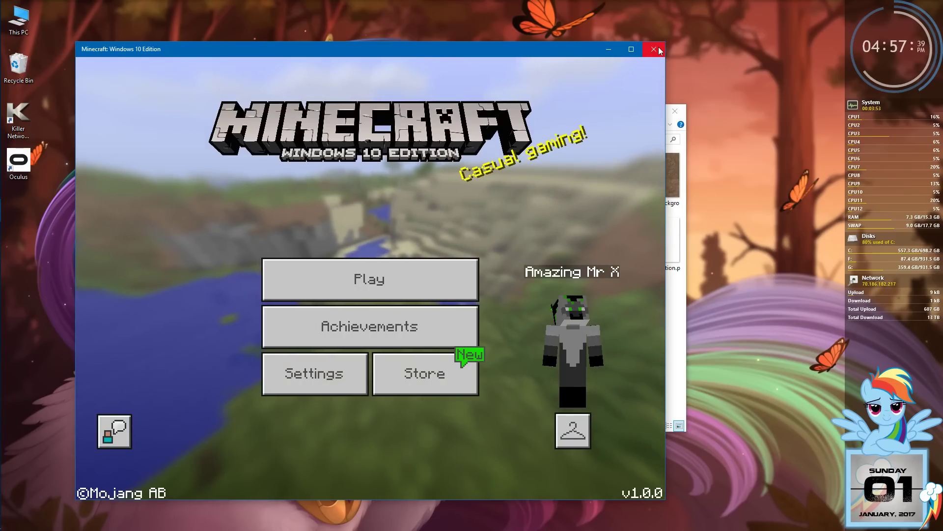
- Close Minecraft and the pack folder's File Explorer window
{"action": "left_click", "coordinate": [653, 48]}
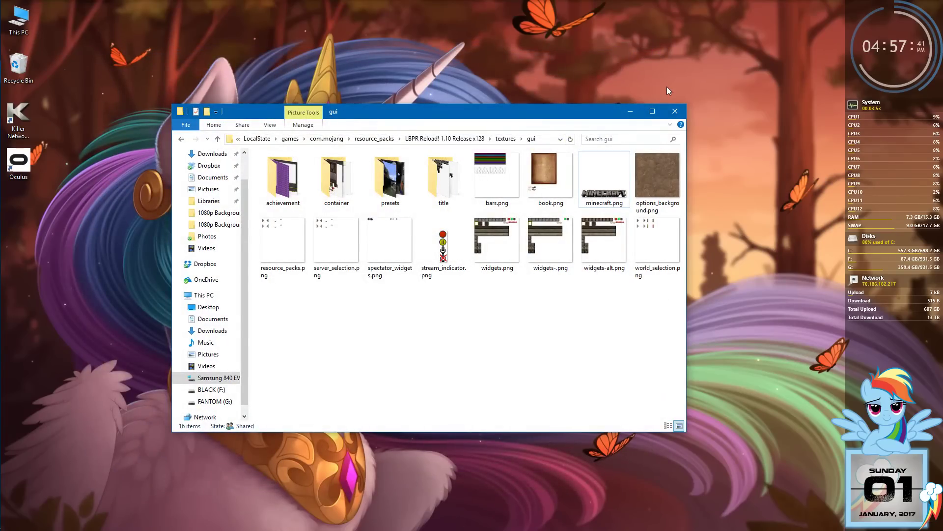
{"action": "left_click", "coordinate": [675, 111]}
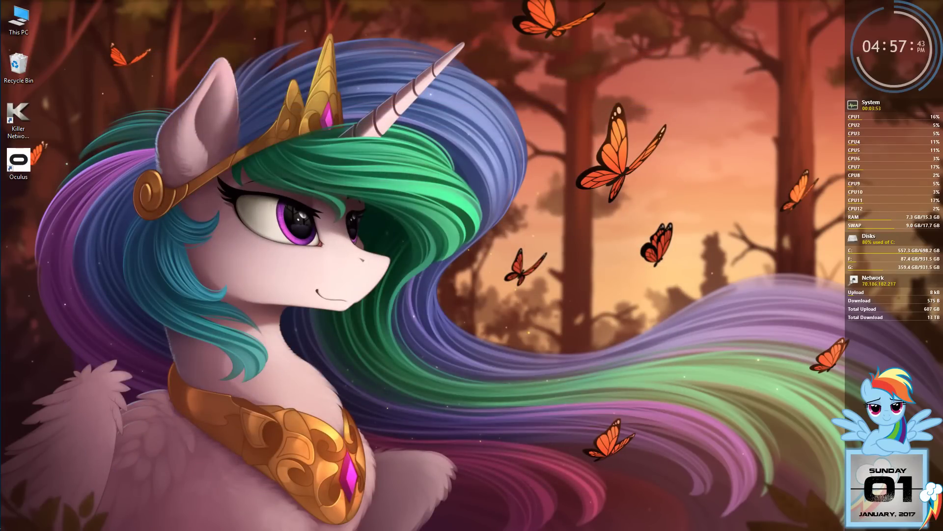